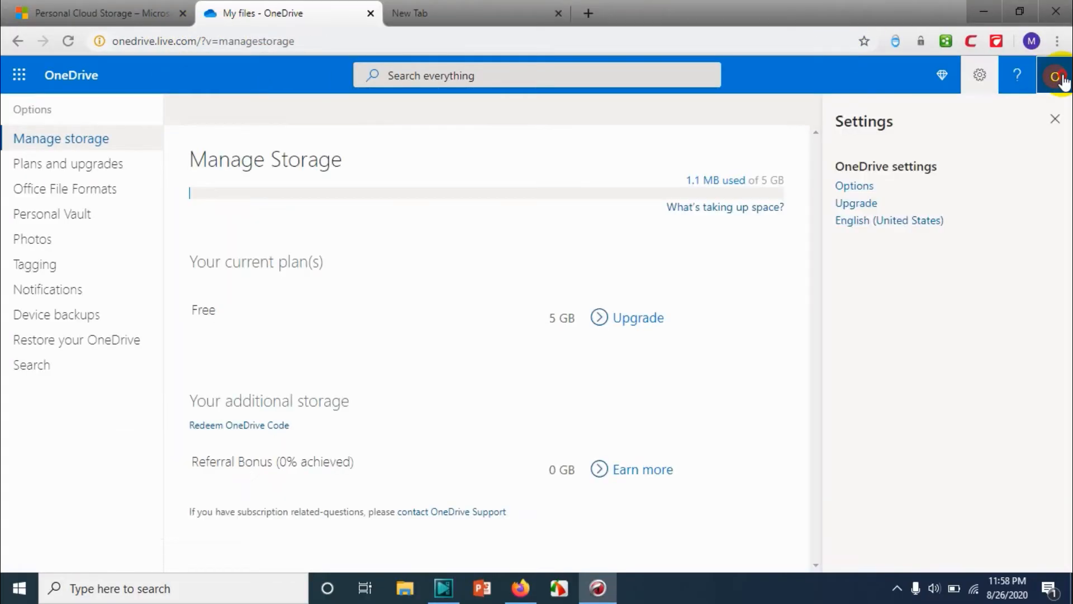
Step: From the OneDrive avatar menu, go to My account and scroll to the Security card
{"action": "left_click", "coordinate": [1054, 76]}
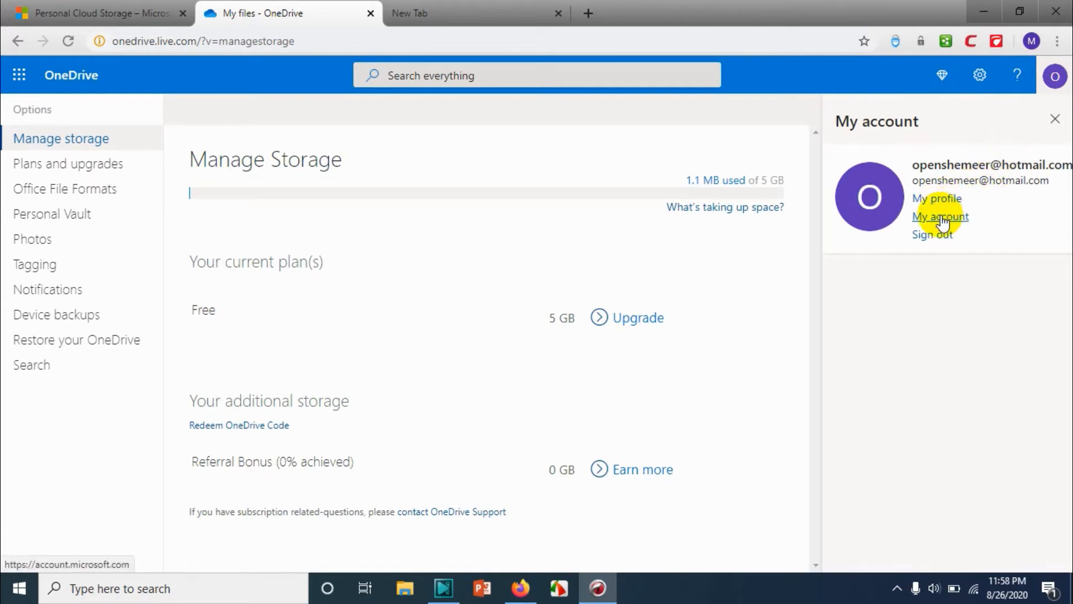
{"action": "left_click", "coordinate": [939, 217]}
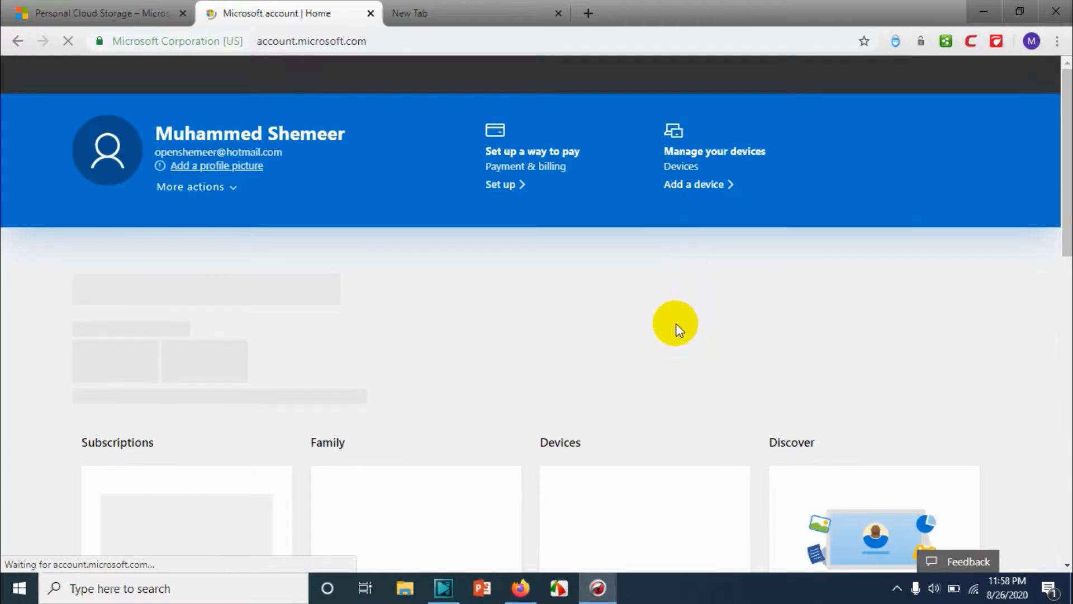
{"action": "scroll", "scroll_direction": "down", "scroll_amount": 3}
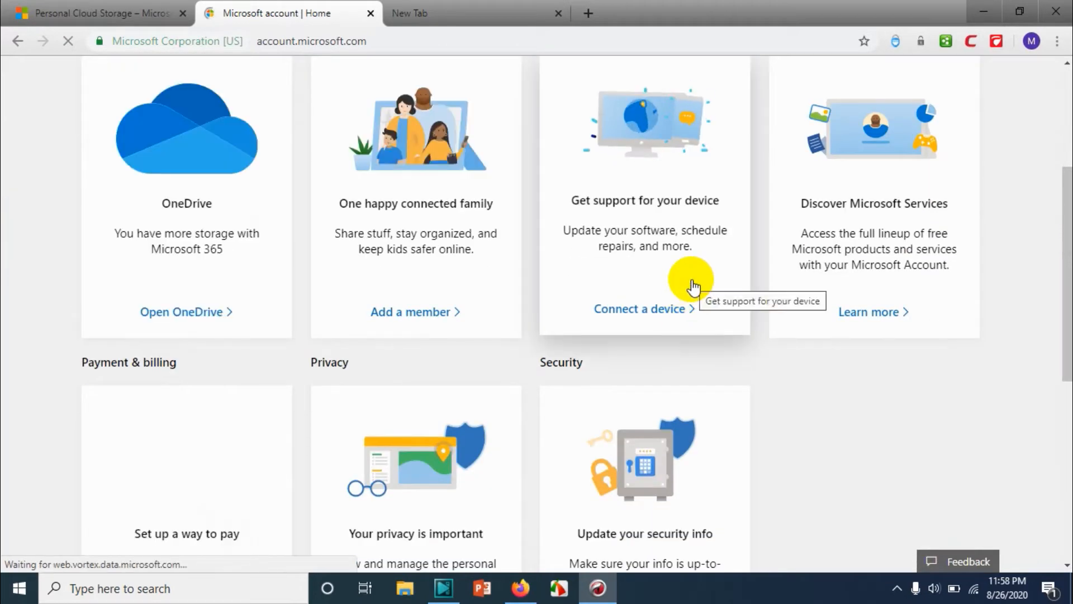
{"action": "scroll", "scroll_direction": "down", "scroll_amount": 3}
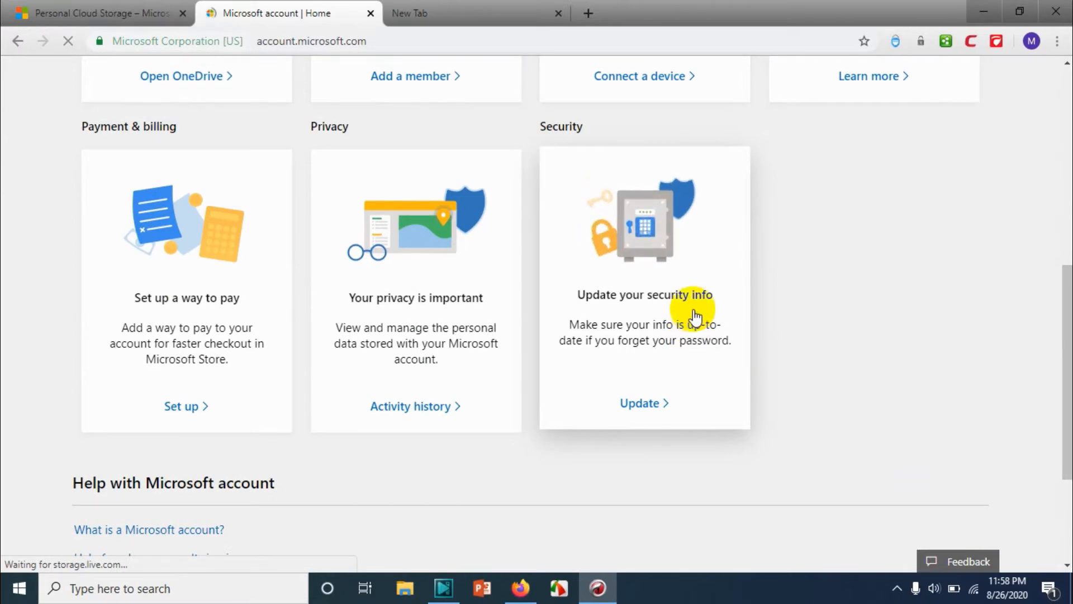
{"action": "scroll", "scroll_direction": "down", "scroll_amount": 3}
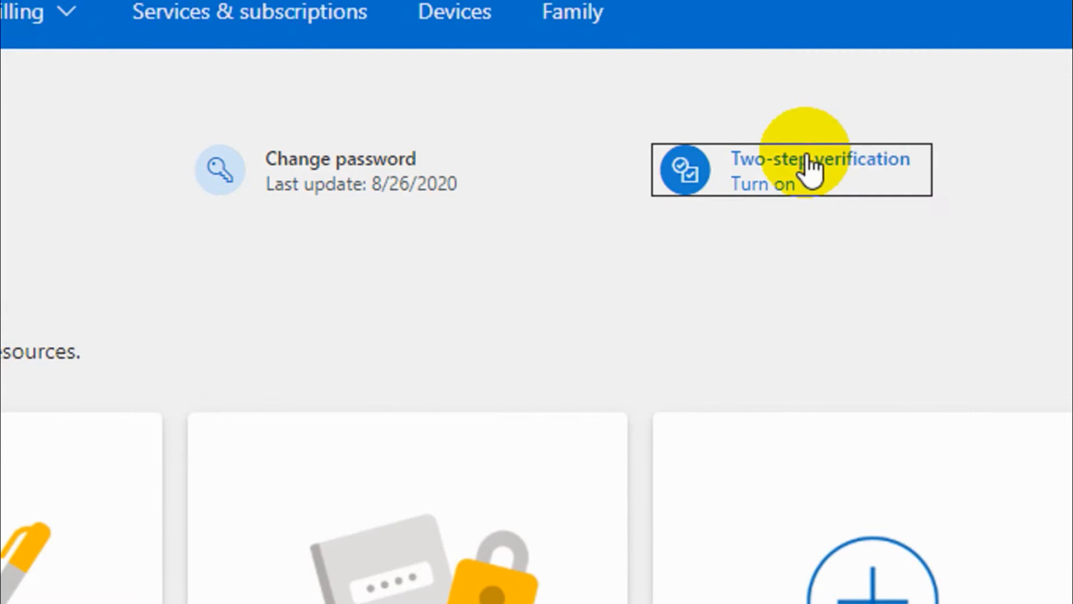
Step: Turn on two-step verification and choose United Arab Emirates (+971) as the phone country
{"action": "left_click", "coordinate": [813, 167]}
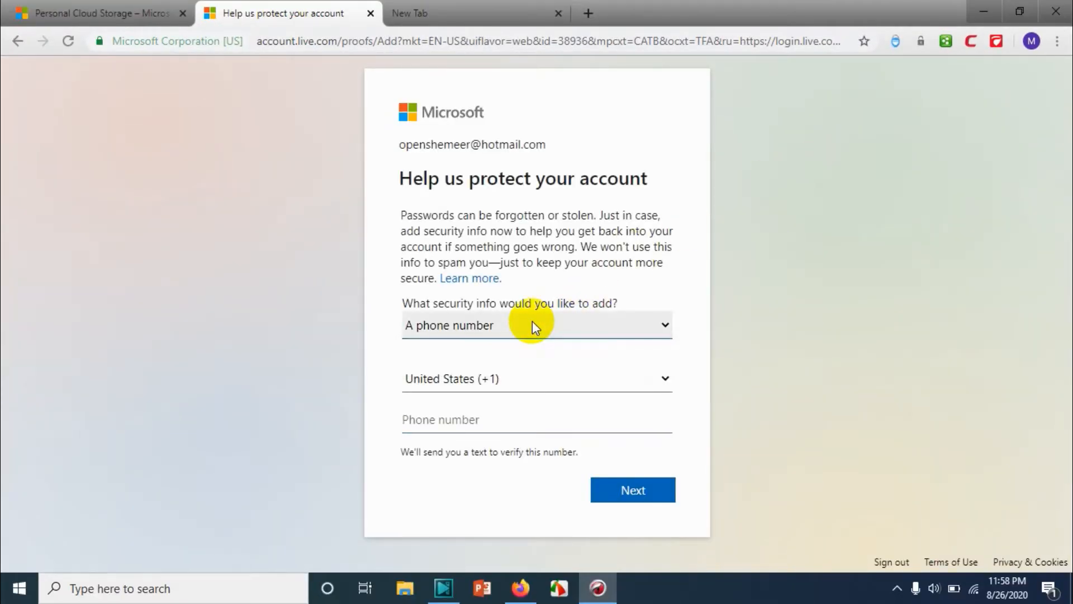
{"action": "left_click", "coordinate": [537, 378]}
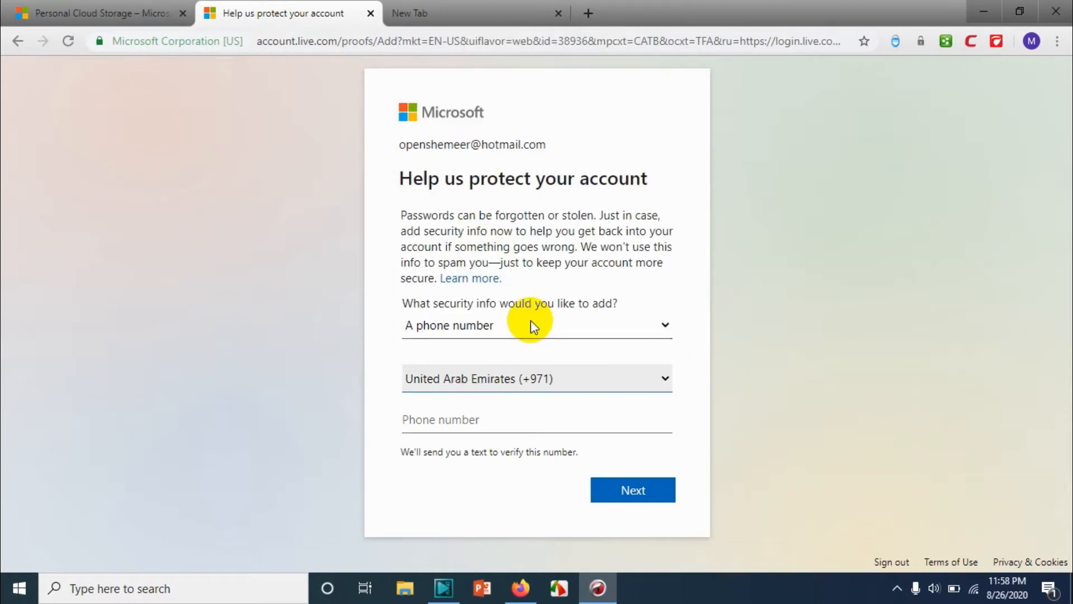
Step: Choose text to the phone ending in 21, confirm last digits 8821 and send the code
{"action": "left_click", "coordinate": [633, 490]}
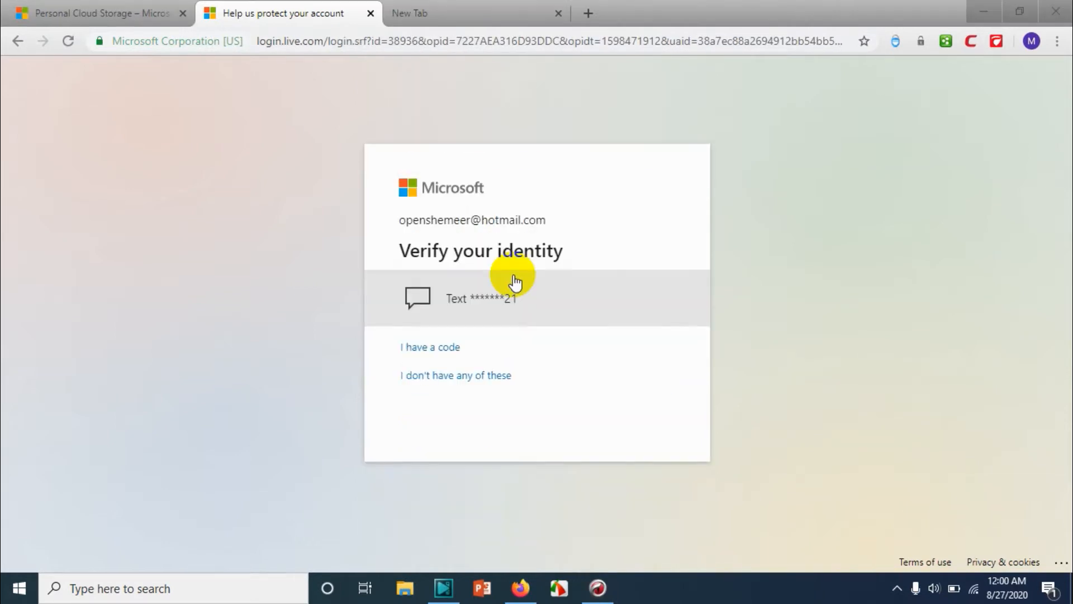
{"action": "mouse_move", "coordinate": [510, 301]}
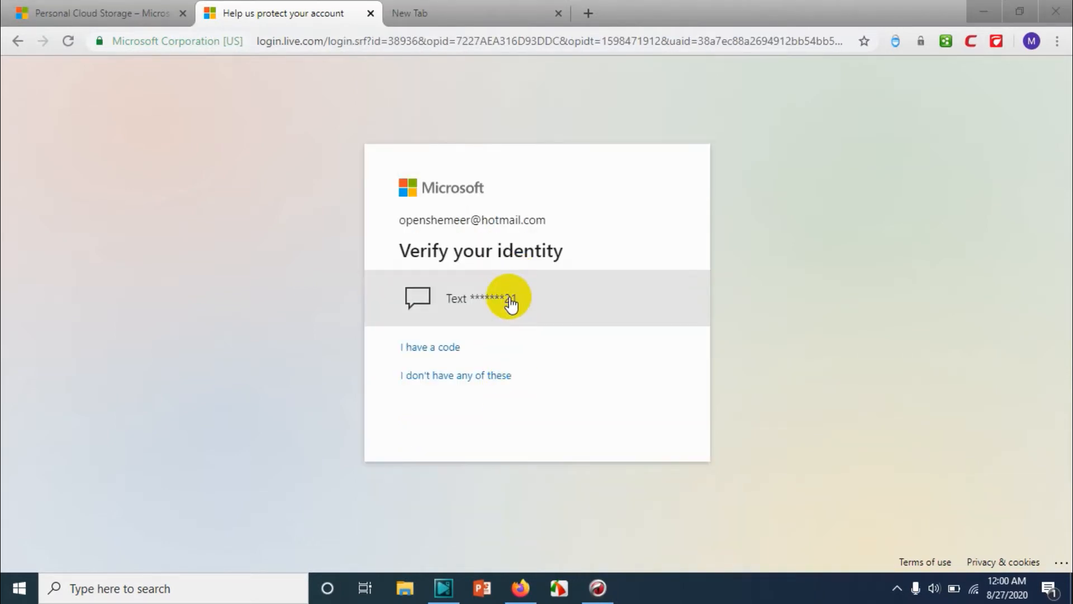
{"action": "left_click", "coordinate": [484, 300]}
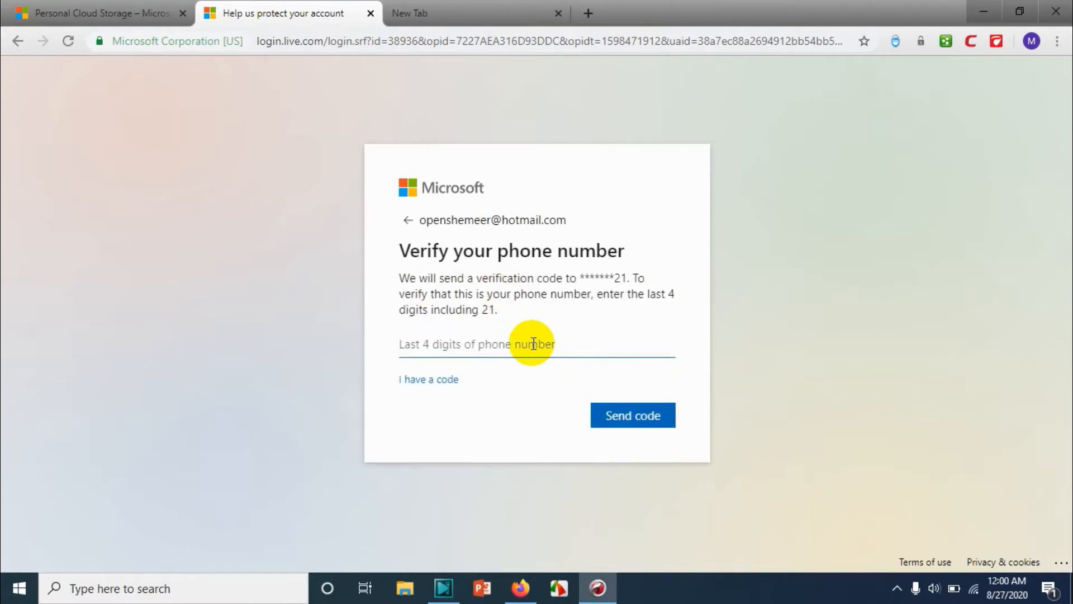
{"action": "type", "text": "8821"}
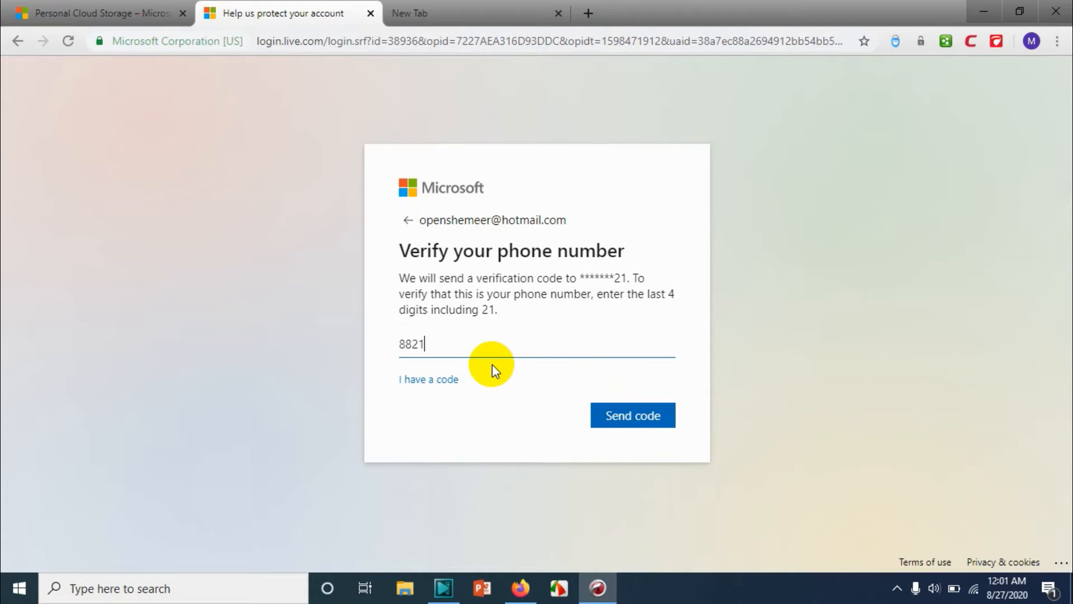
{"action": "left_click", "coordinate": [633, 415]}
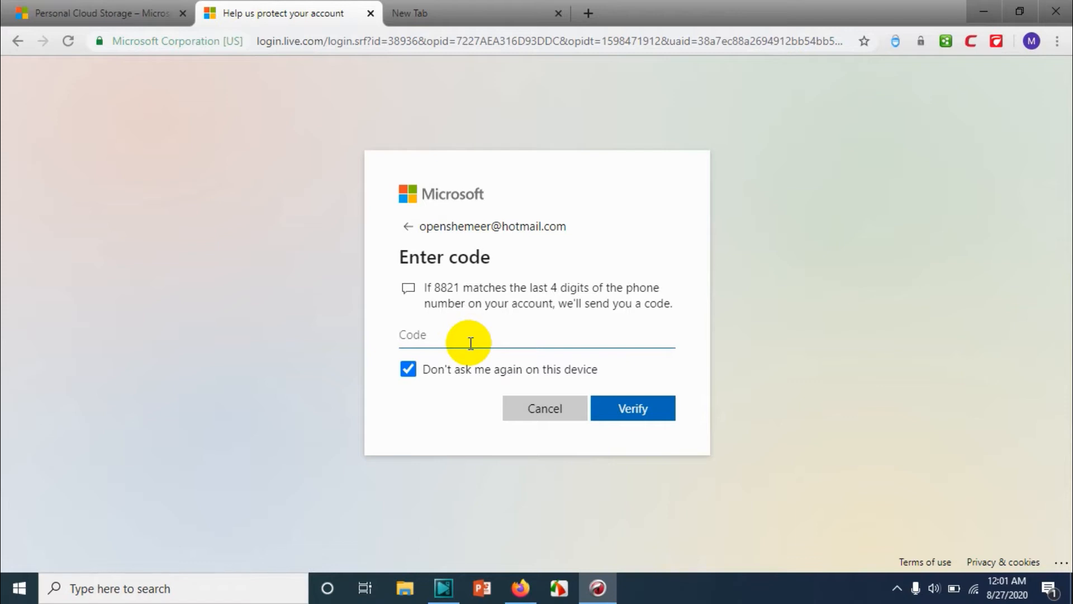
{"action": "left_click", "coordinate": [470, 342]}
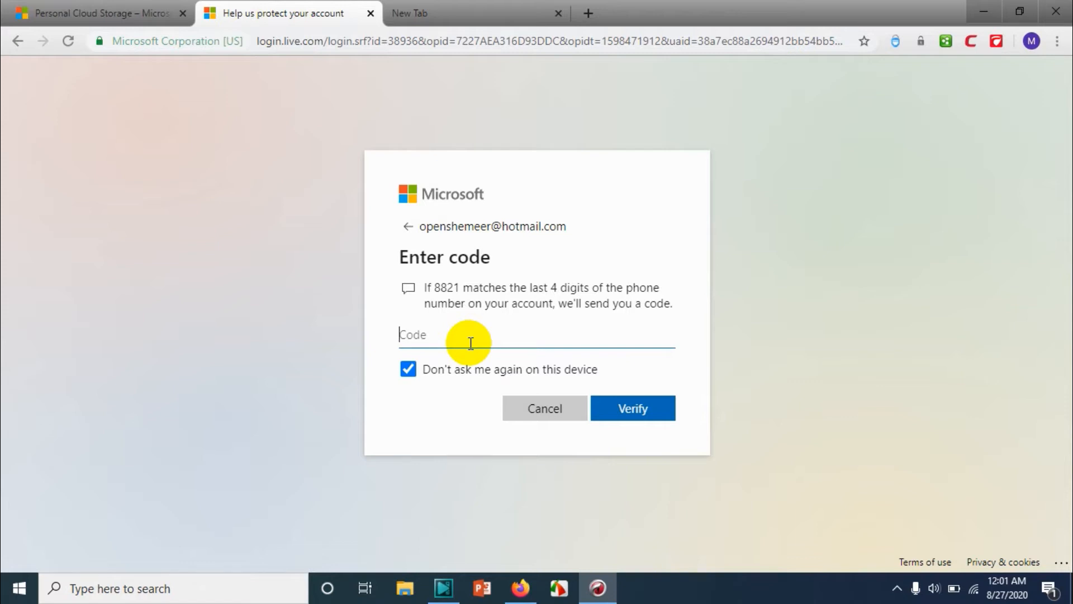
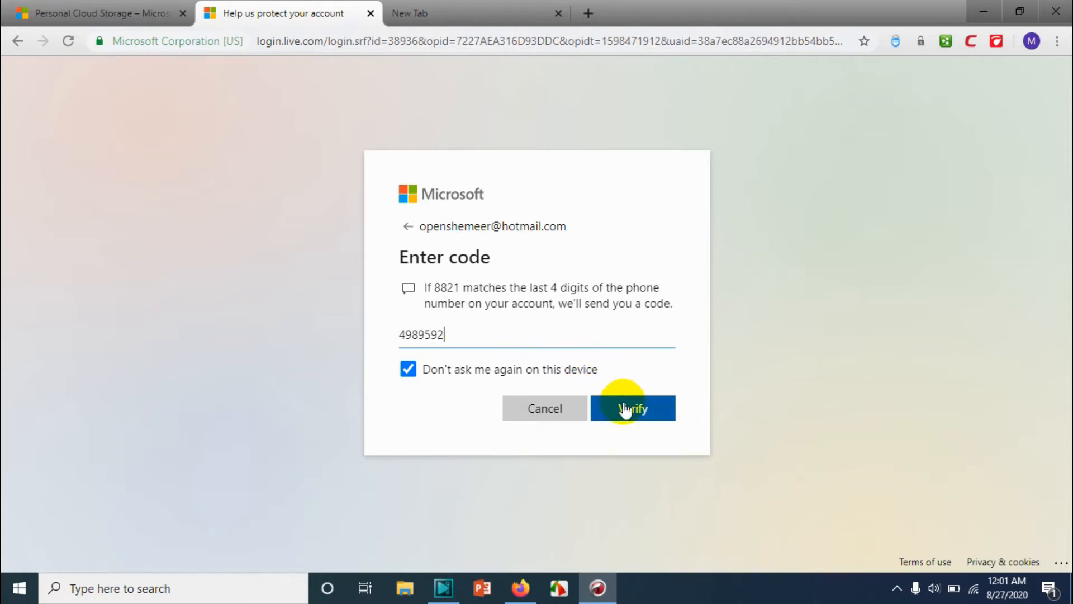
{"action": "left_click", "coordinate": [633, 408]}
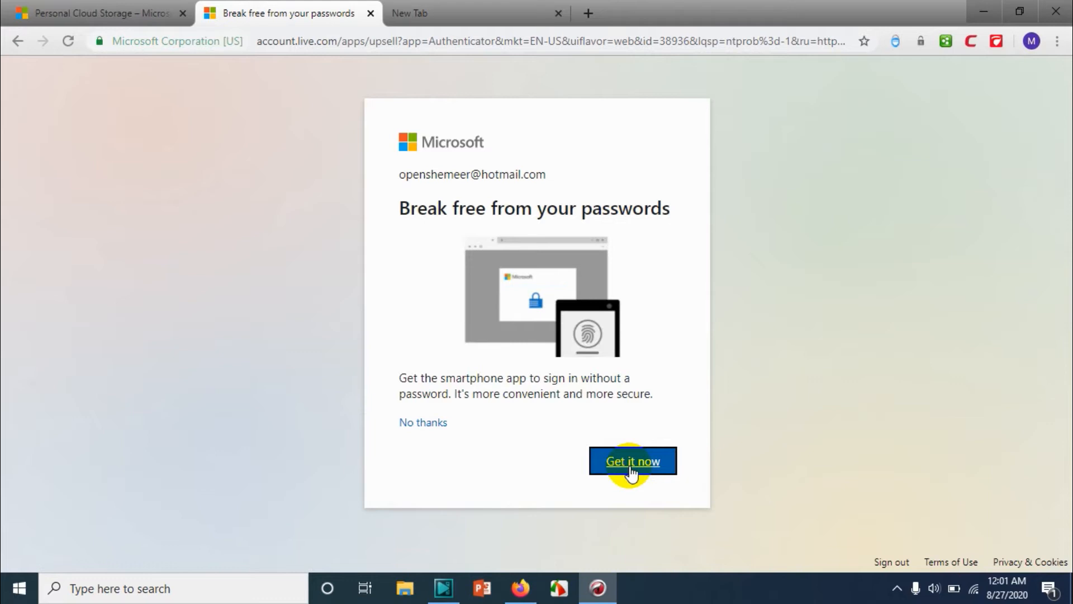
Step: Accept the 'Get it now' Authenticator offer to show the app download instructions
{"action": "left_click", "coordinate": [633, 461]}
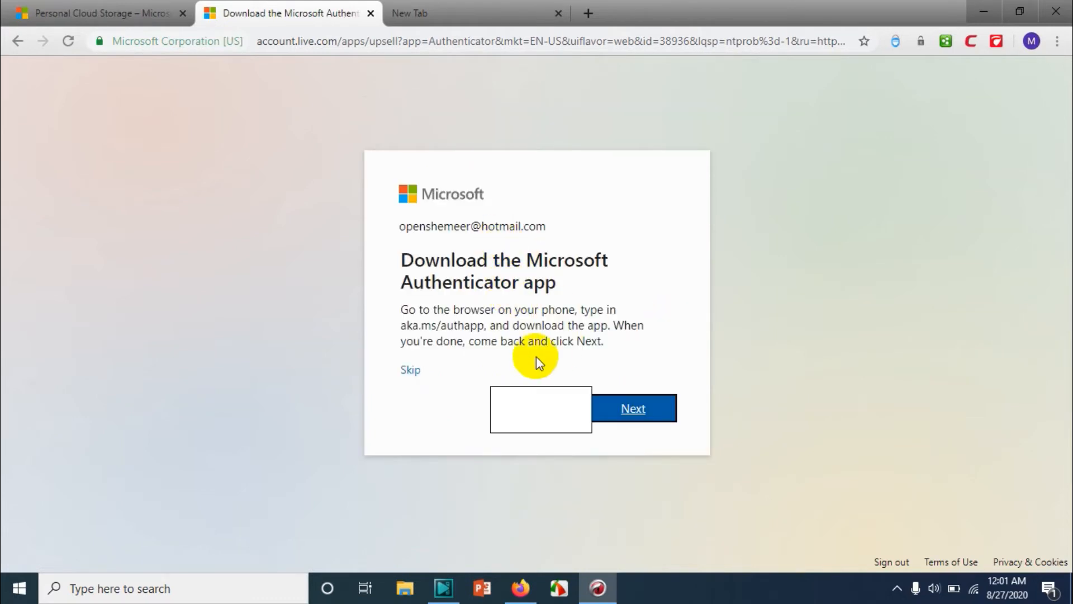
{"action": "left_click", "coordinate": [632, 408]}
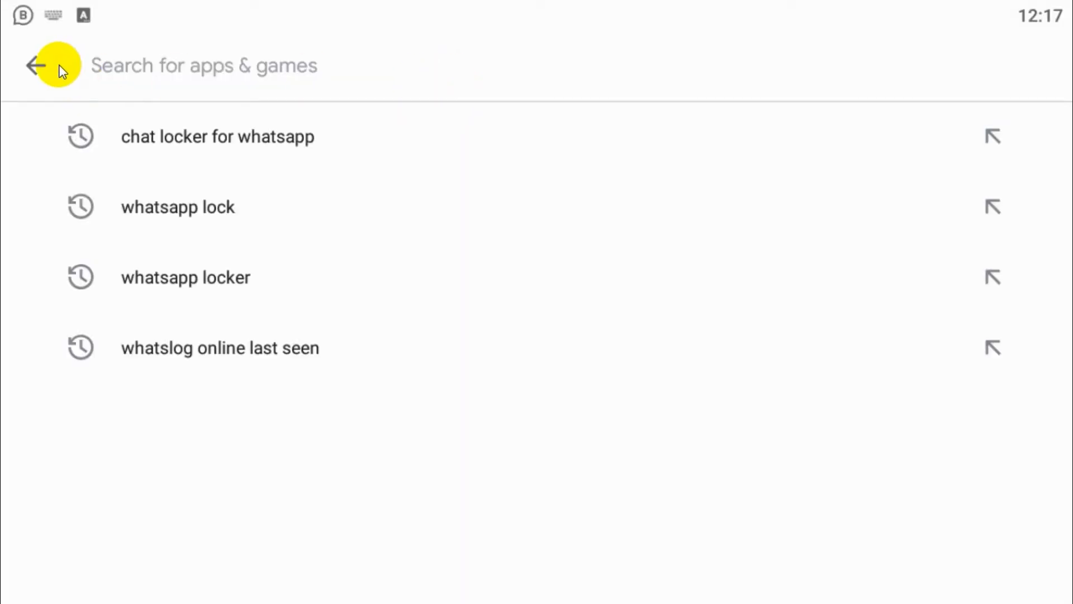
Step: Search Play Store for 'mi', pick Microsoft Authenticator and launch the installed app
{"action": "type", "text": "microsoft auth"}
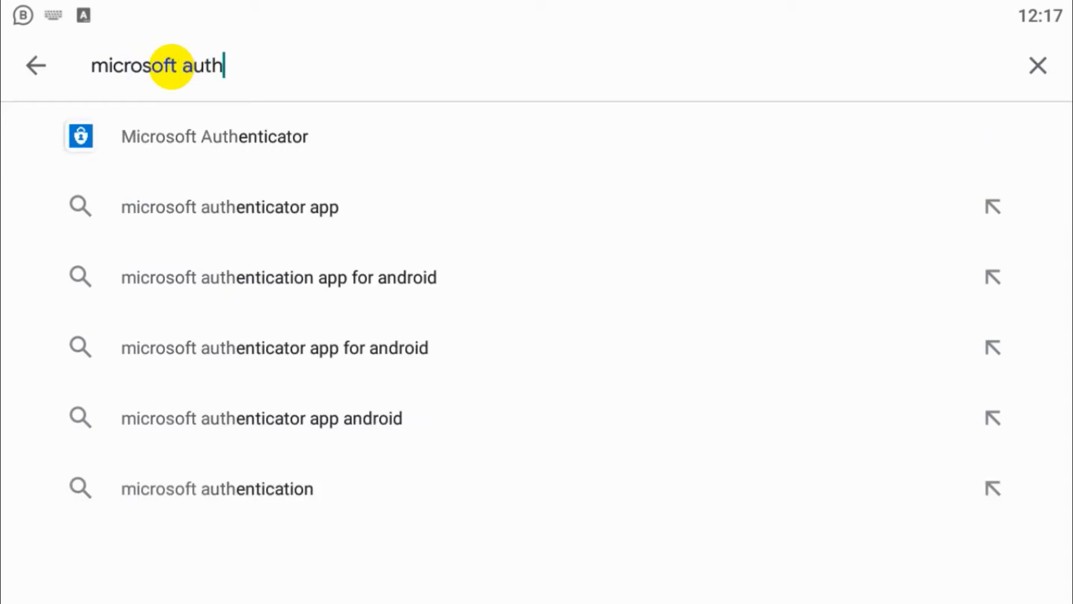
{"action": "left_click", "coordinate": [213, 135]}
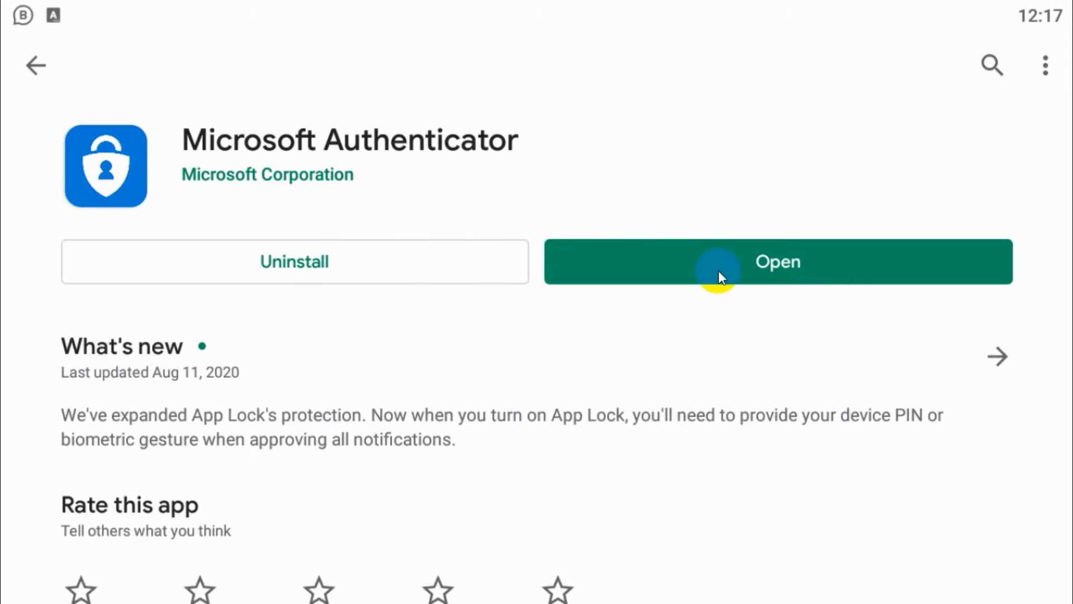
{"action": "left_click", "coordinate": [778, 262]}
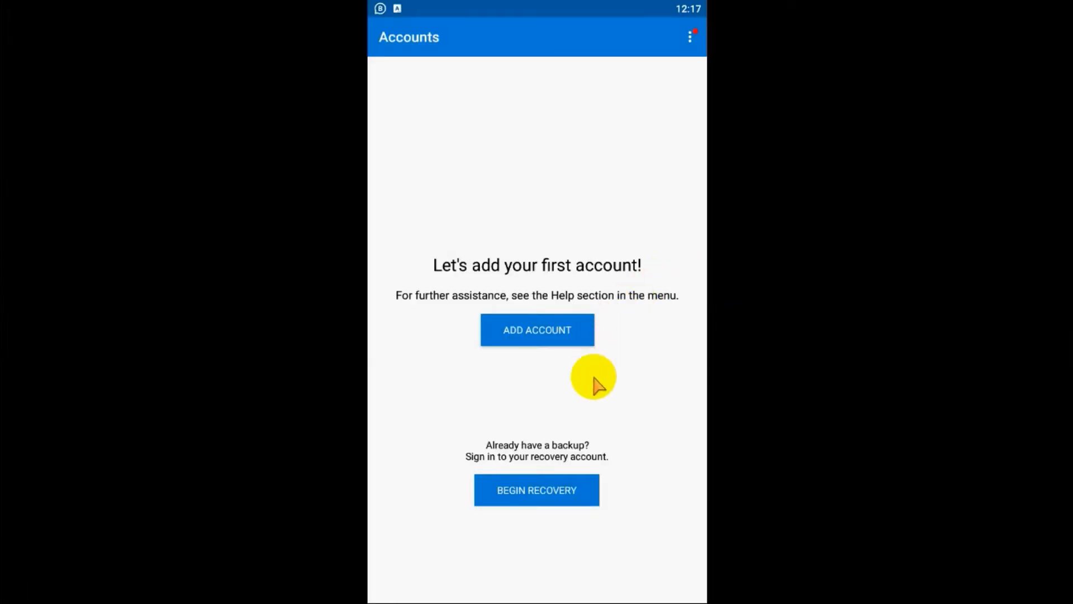
Step: Add a personal account via QR code scan, allowing camera access
{"action": "left_click", "coordinate": [537, 330]}
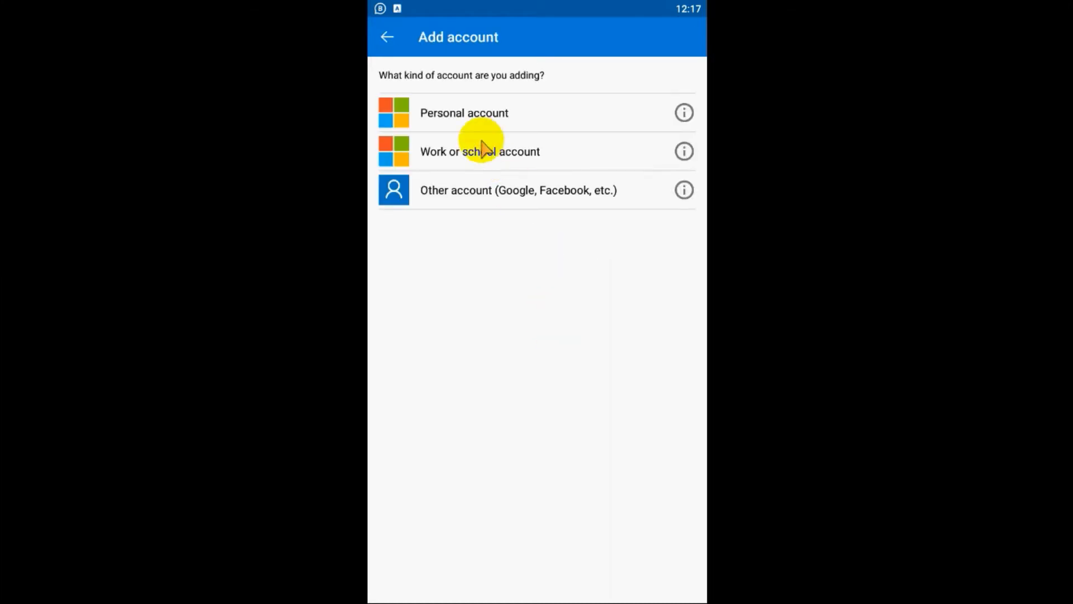
{"action": "left_click", "coordinate": [464, 111]}
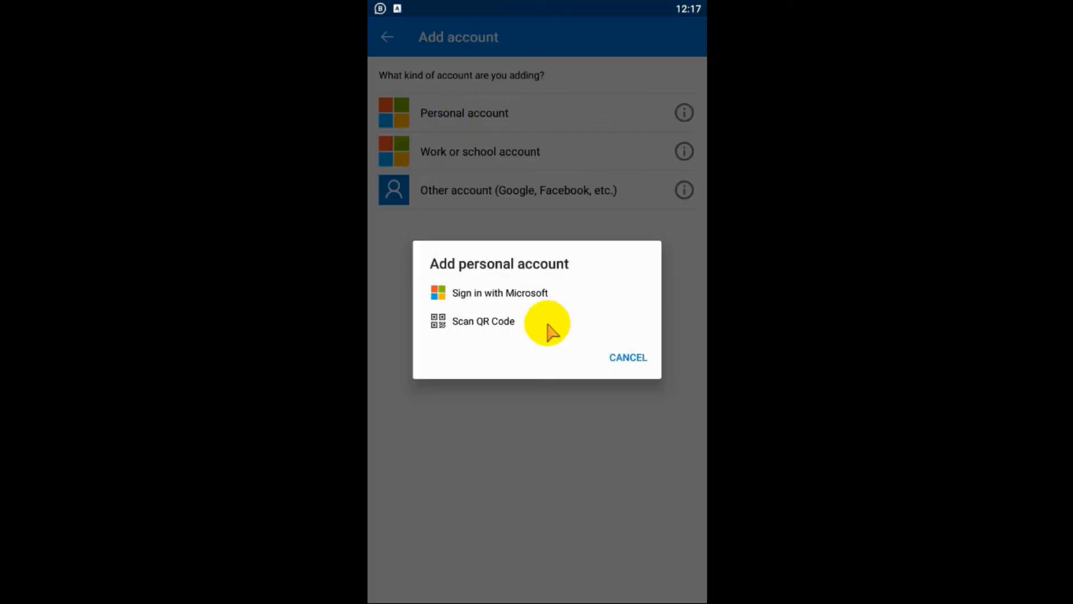
{"action": "left_click", "coordinate": [483, 321]}
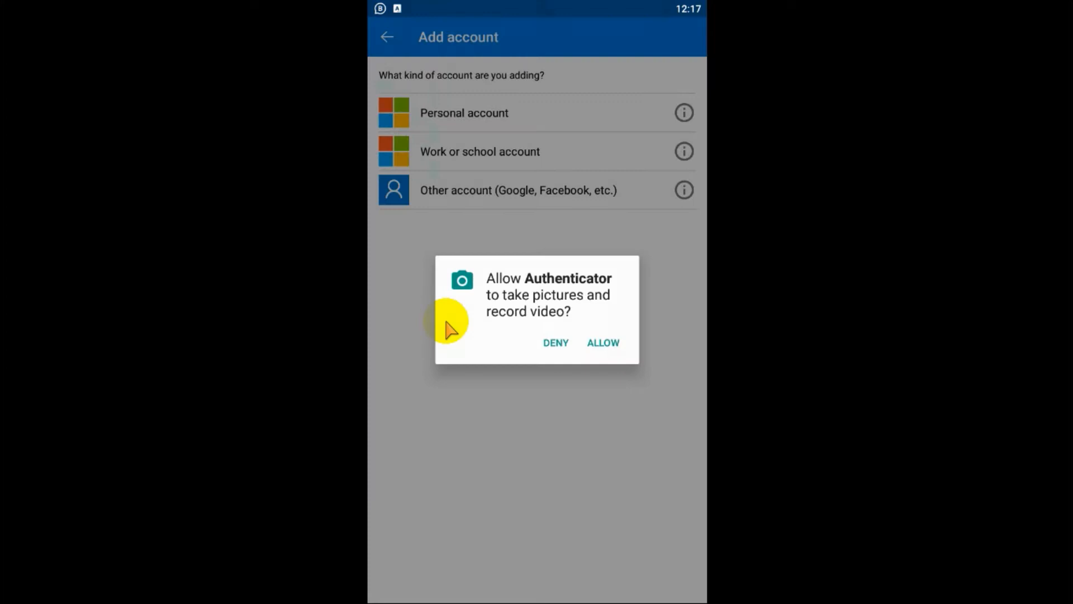
{"action": "left_click", "coordinate": [602, 343]}
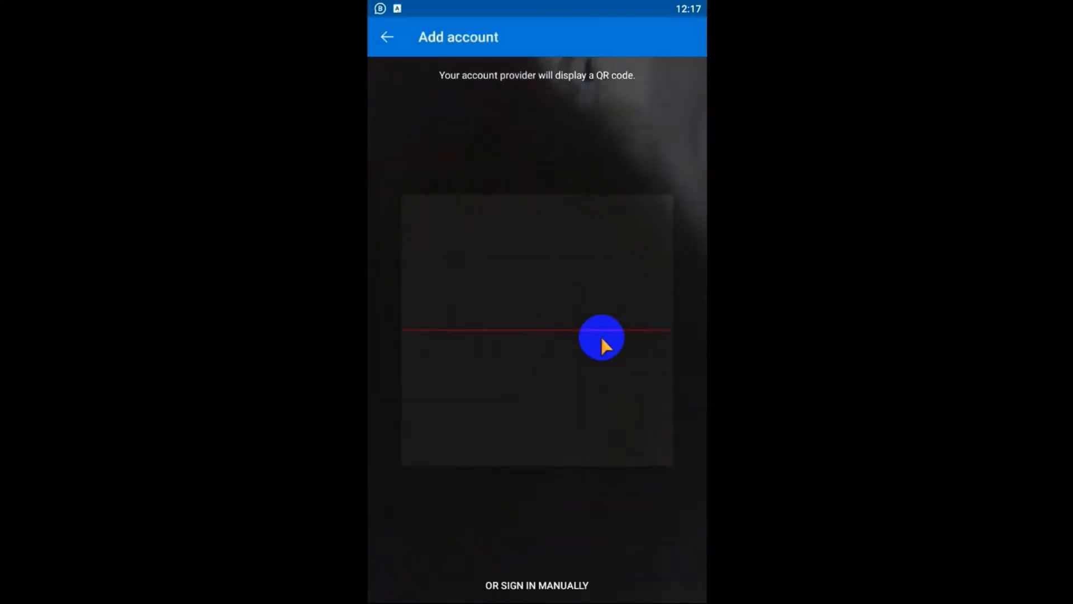
Step: Back out of the scanner and add the personal account via Sign in with Microsoft instead
{"action": "left_click", "coordinate": [535, 586]}
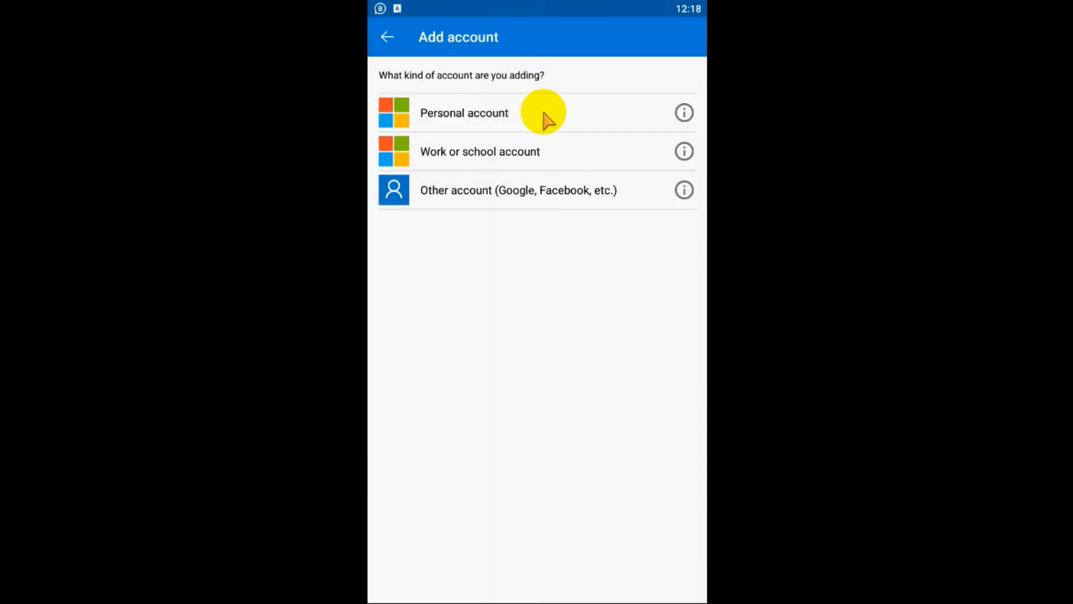
{"action": "left_click", "coordinate": [464, 112]}
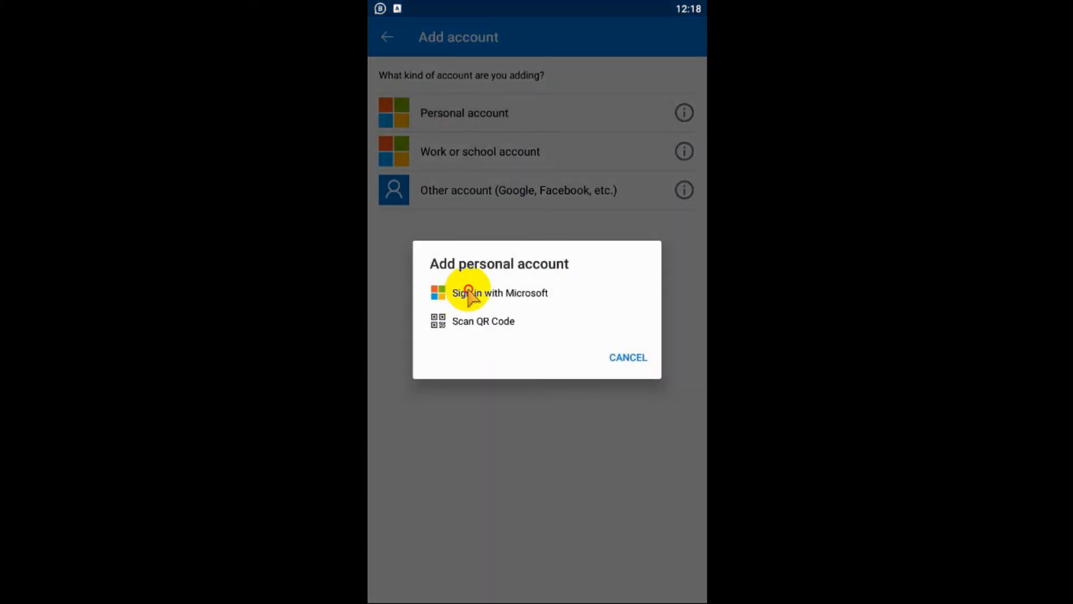
{"action": "left_click", "coordinate": [471, 292]}
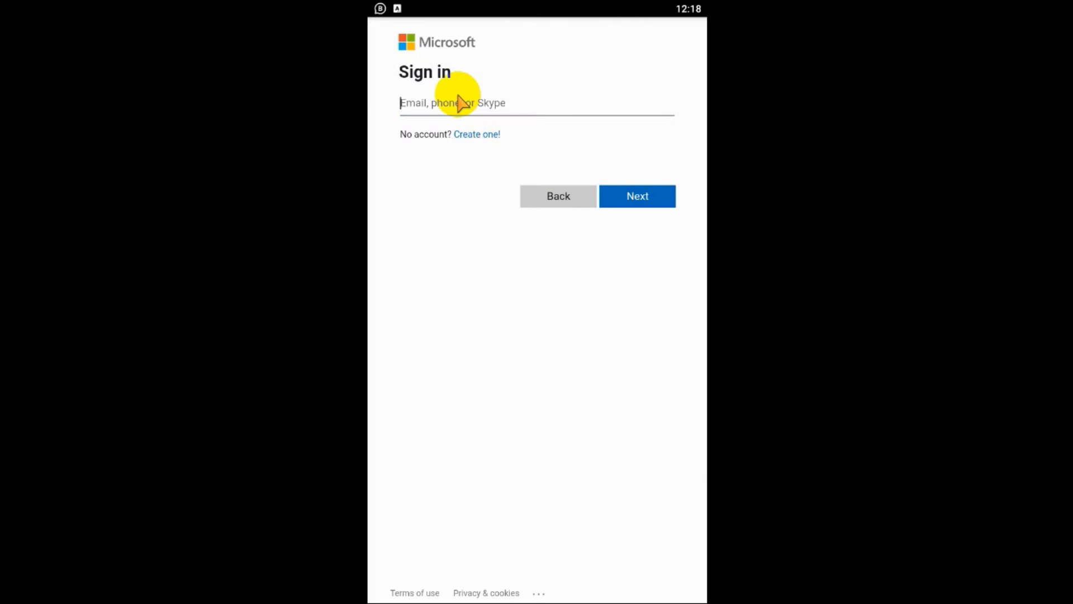
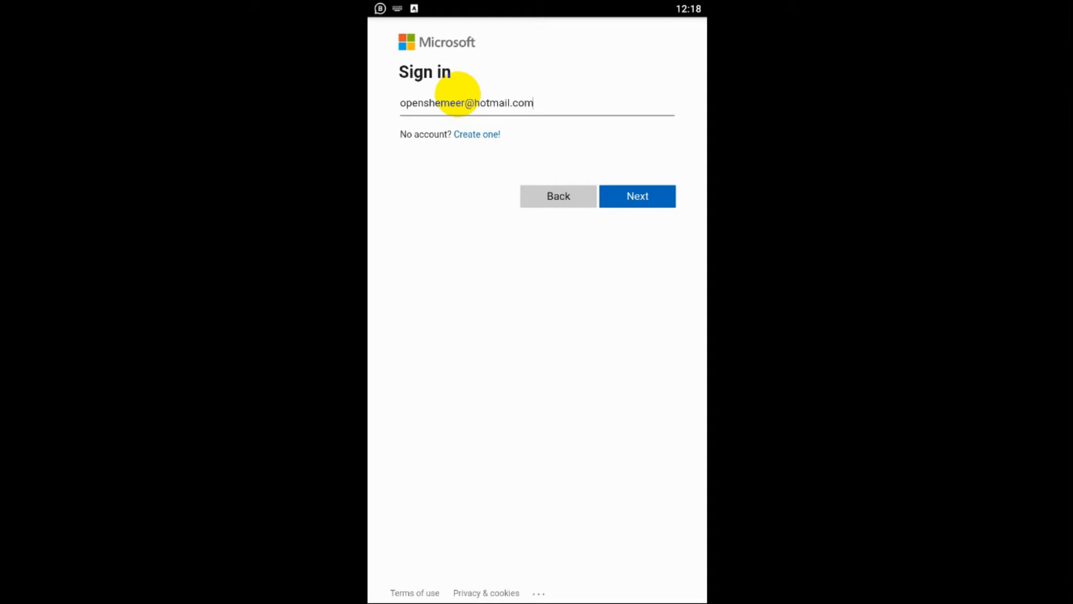
{"action": "left_click", "coordinate": [645, 196]}
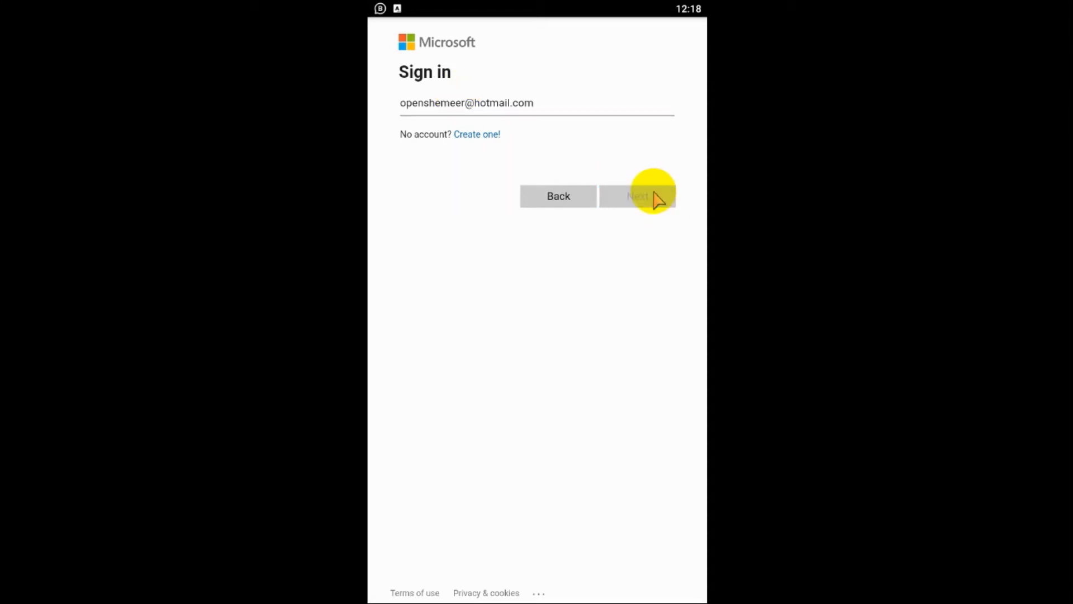
Step: Submit the account password to sign in
{"action": "left_click", "coordinate": [640, 196]}
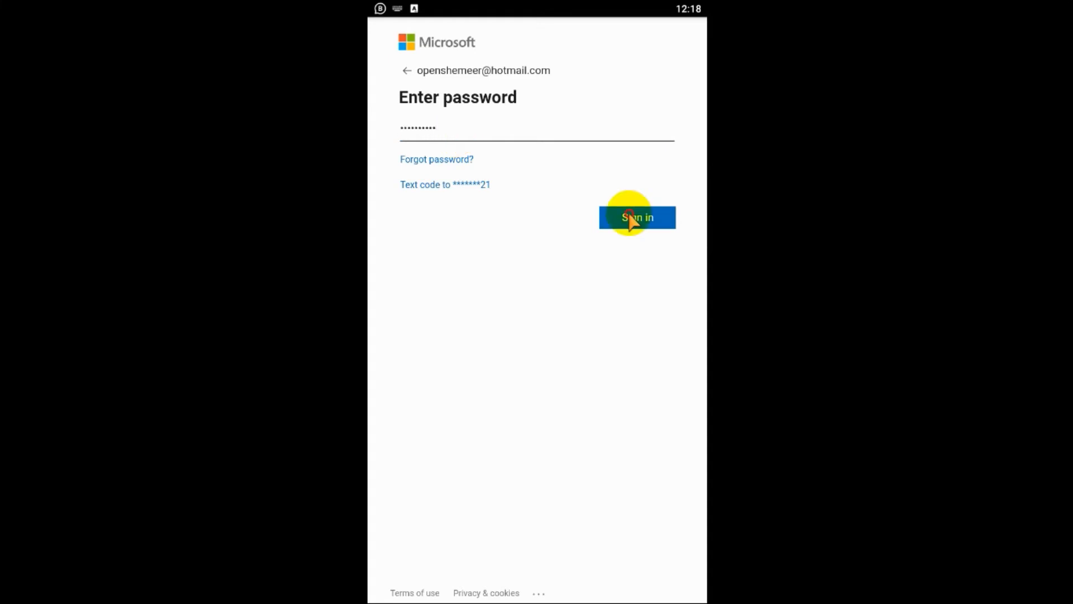
{"action": "left_click", "coordinate": [636, 216]}
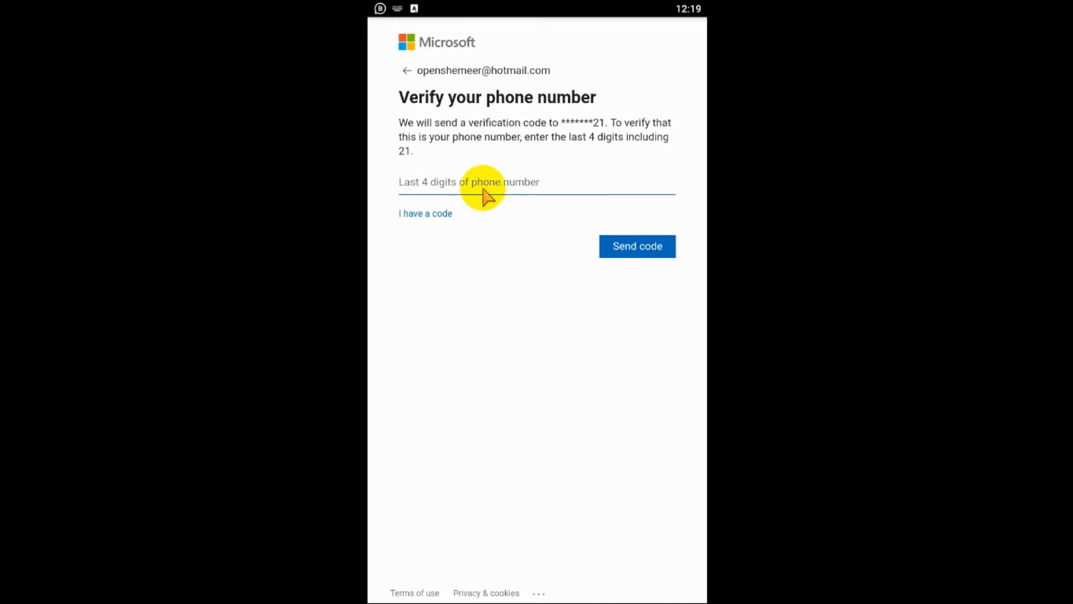
Step: Confirm the phone's last digits 8821 and have a code texted
{"action": "type", "text": "8821"}
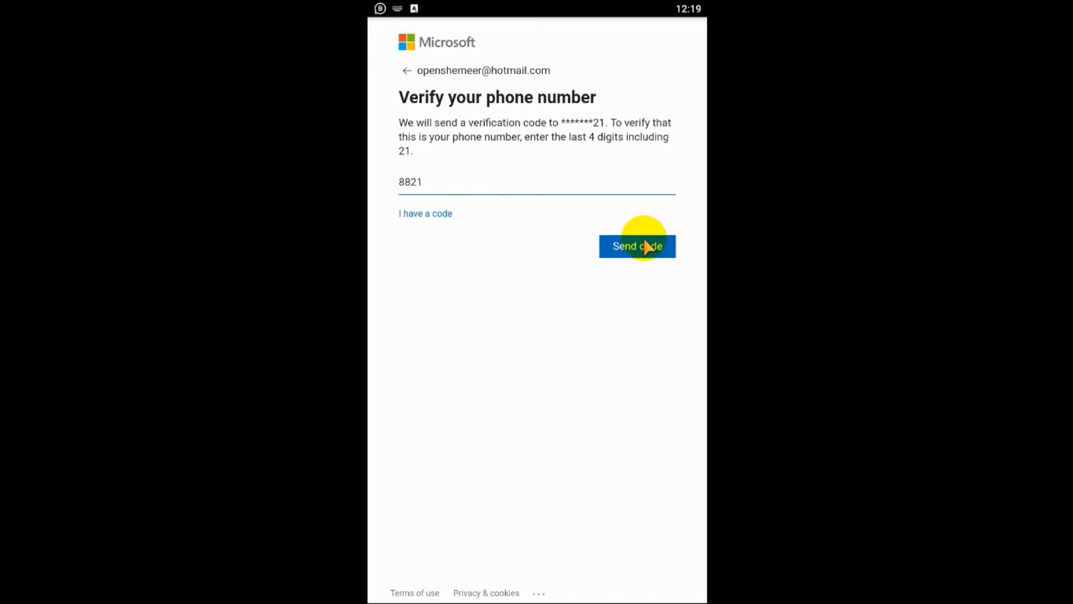
{"action": "left_click", "coordinate": [637, 246]}
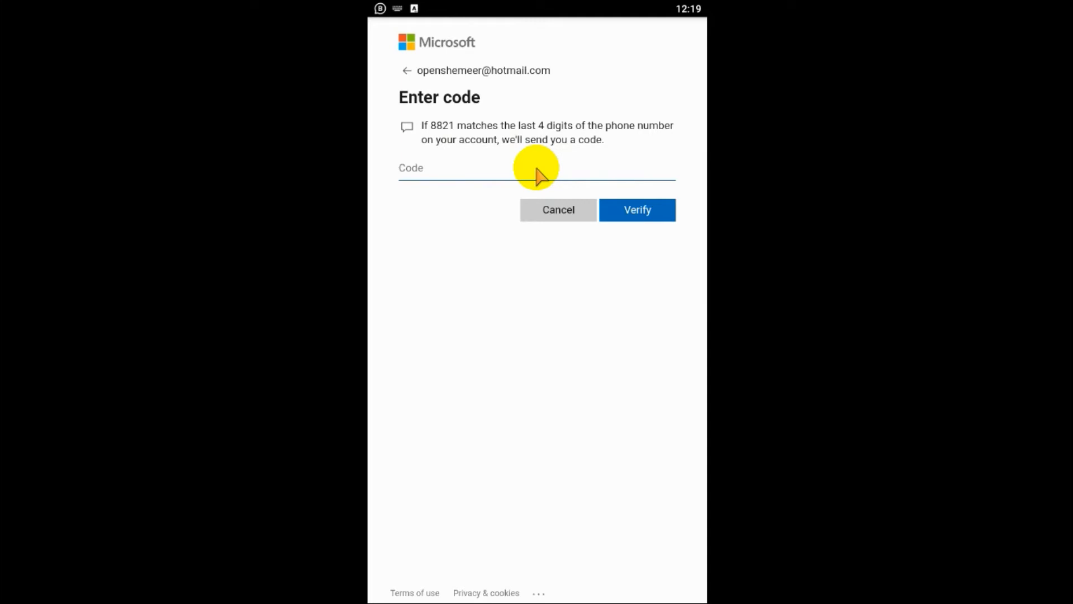
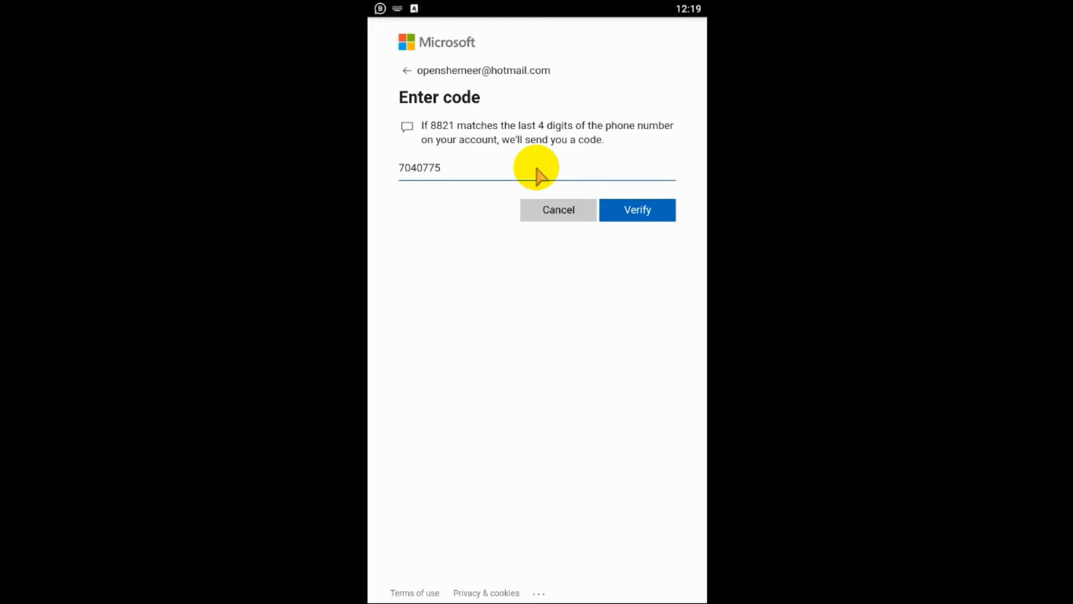
{"action": "left_click", "coordinate": [637, 210]}
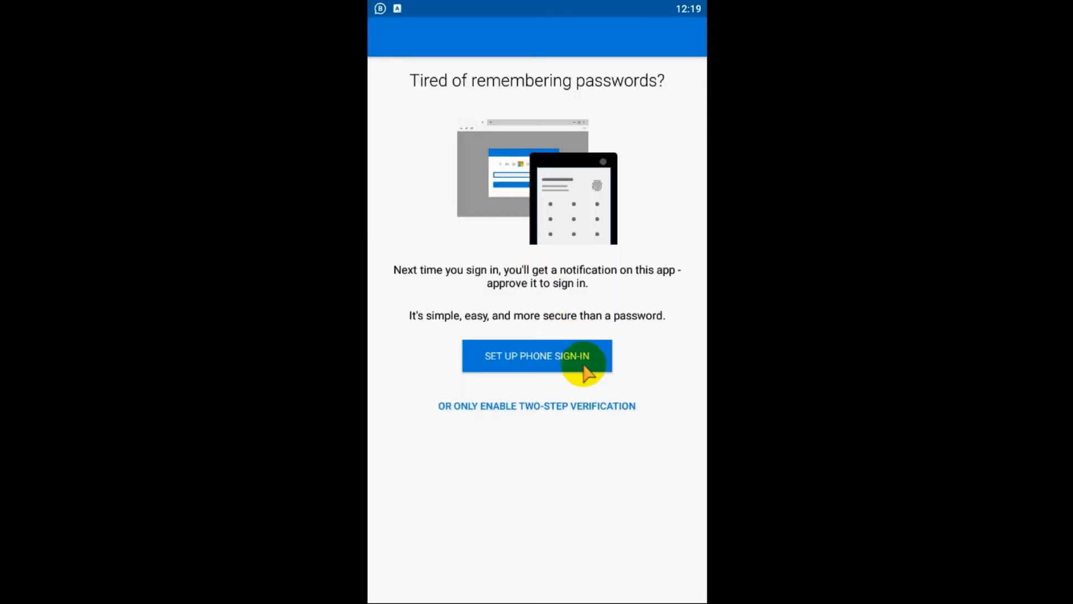
{"action": "mouse_move", "coordinate": [606, 279]}
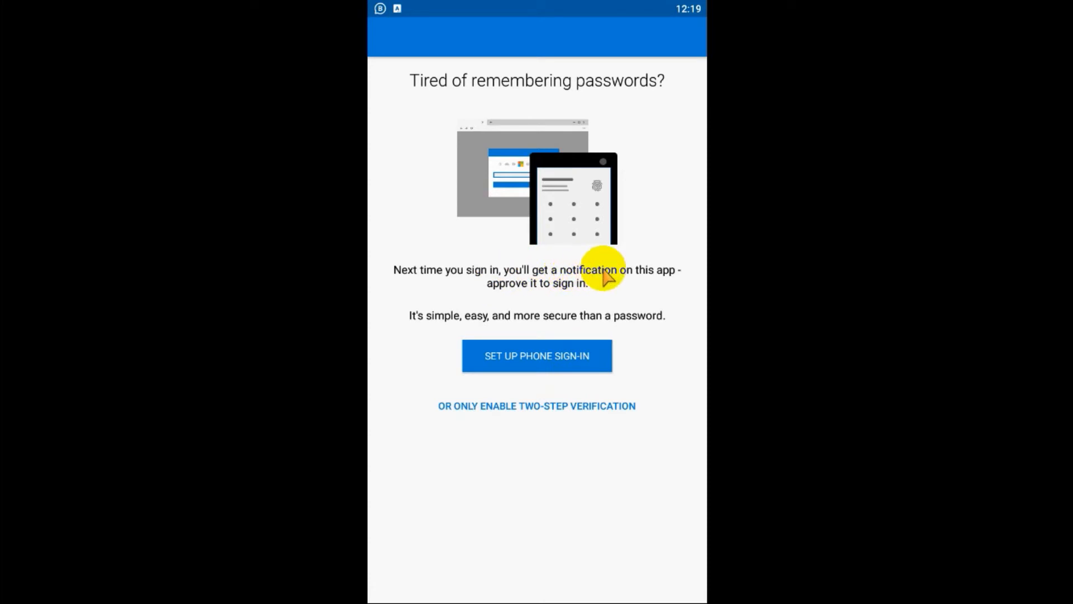
{"action": "mouse_move", "coordinate": [583, 352]}
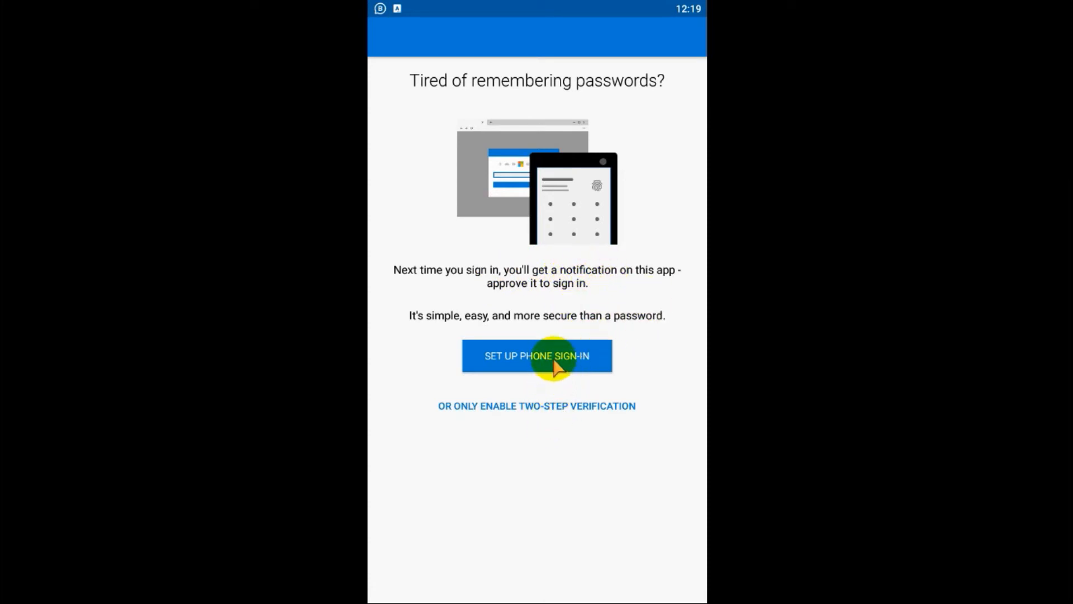
{"action": "mouse_move", "coordinate": [559, 413]}
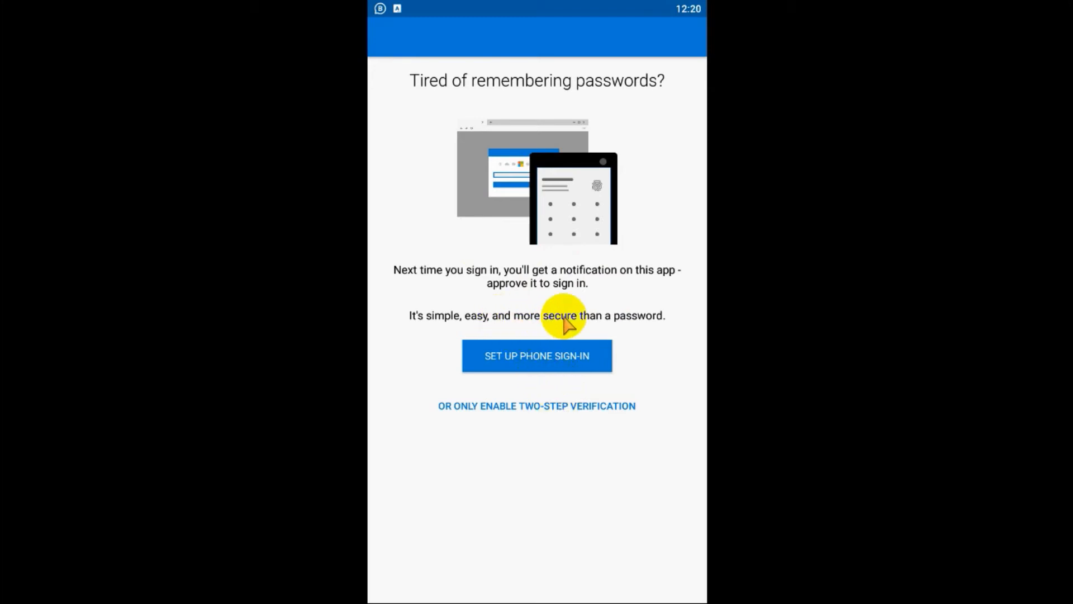
{"action": "mouse_move", "coordinate": [537, 416]}
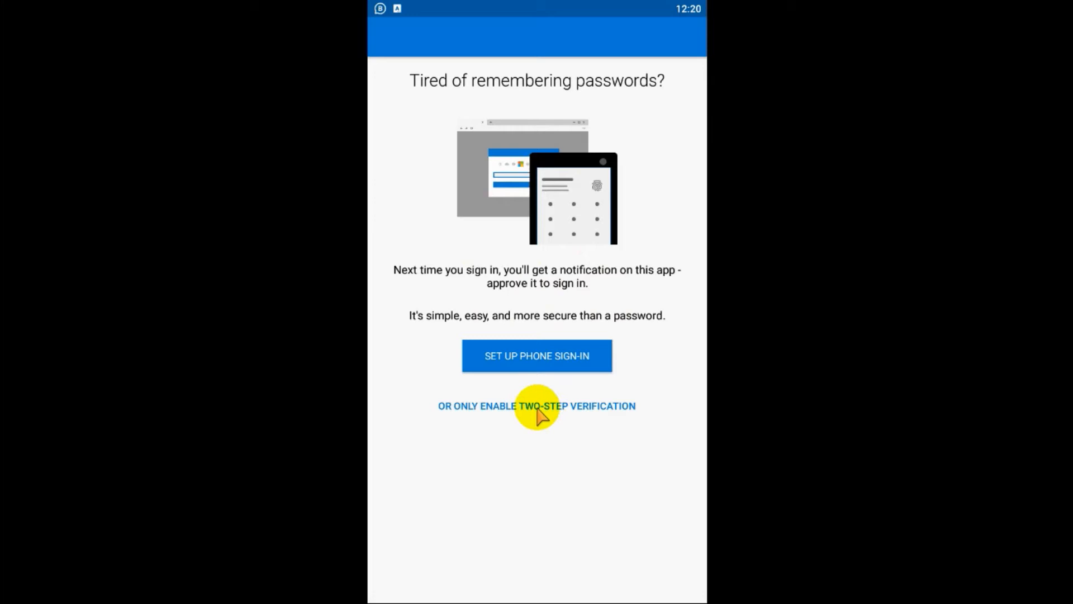
Step: Choose 'Or only enable two-step verification' so the account is added without phone sign-in
{"action": "left_click", "coordinate": [535, 405]}
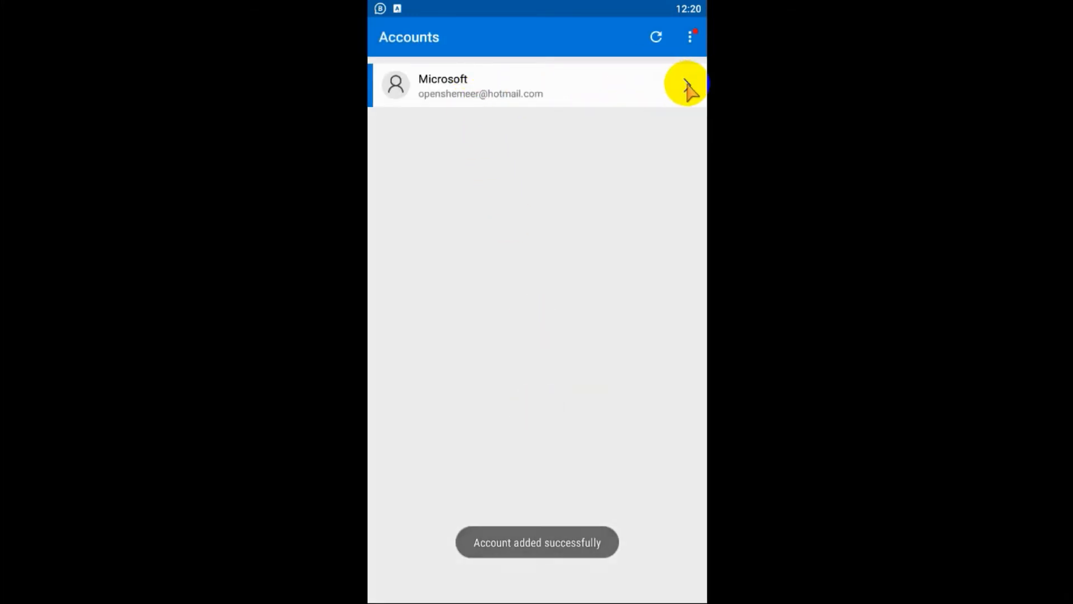
{"action": "left_click", "coordinate": [481, 85]}
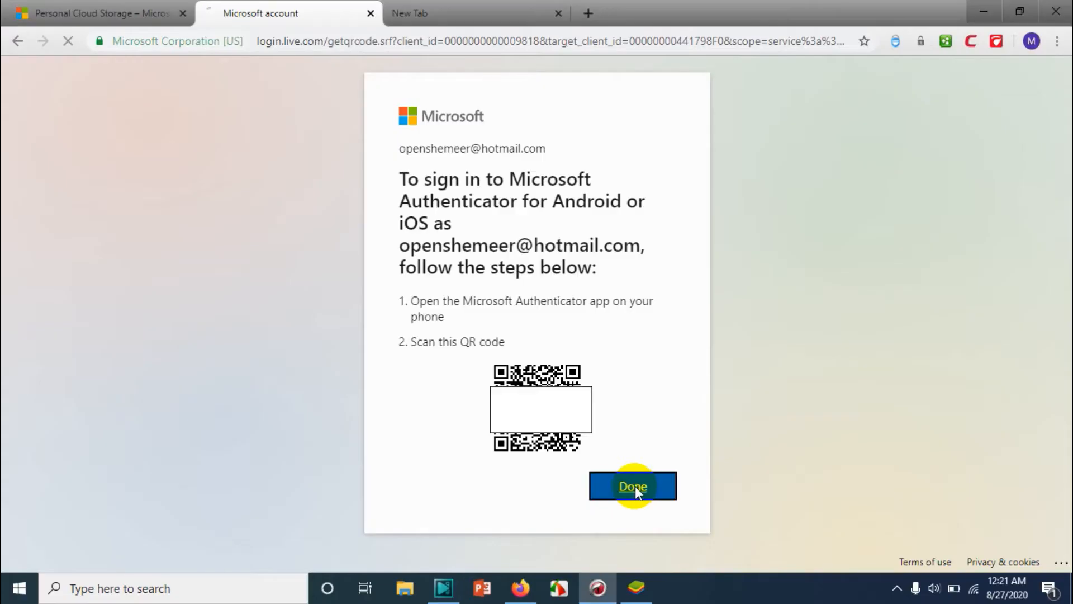
Step: Finish the QR code step with Done and re-confirm the password
{"action": "left_click", "coordinate": [633, 486]}
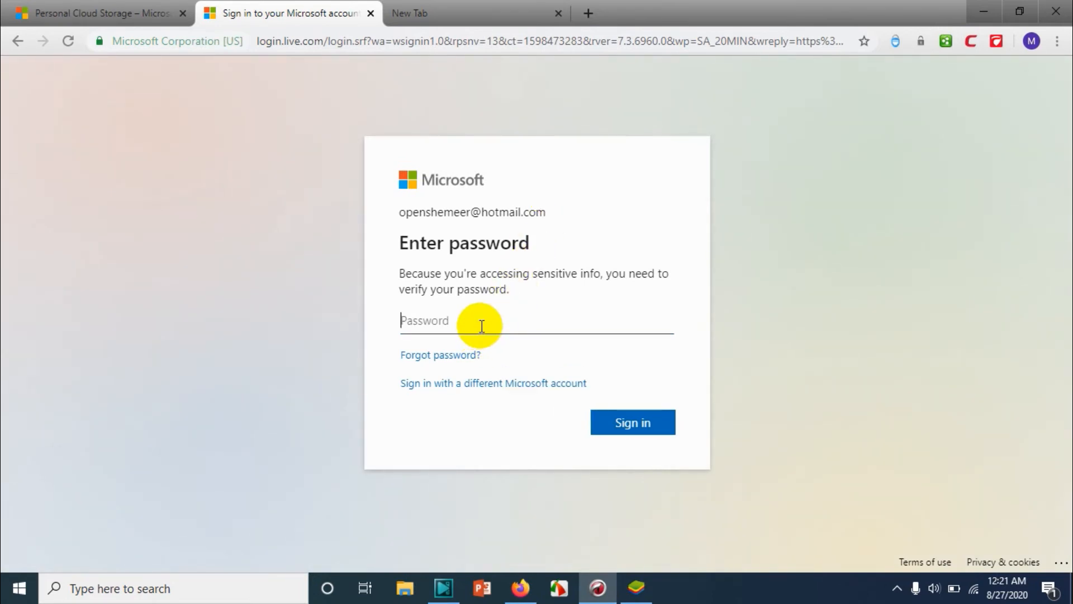
{"action": "type", "text": "••"}
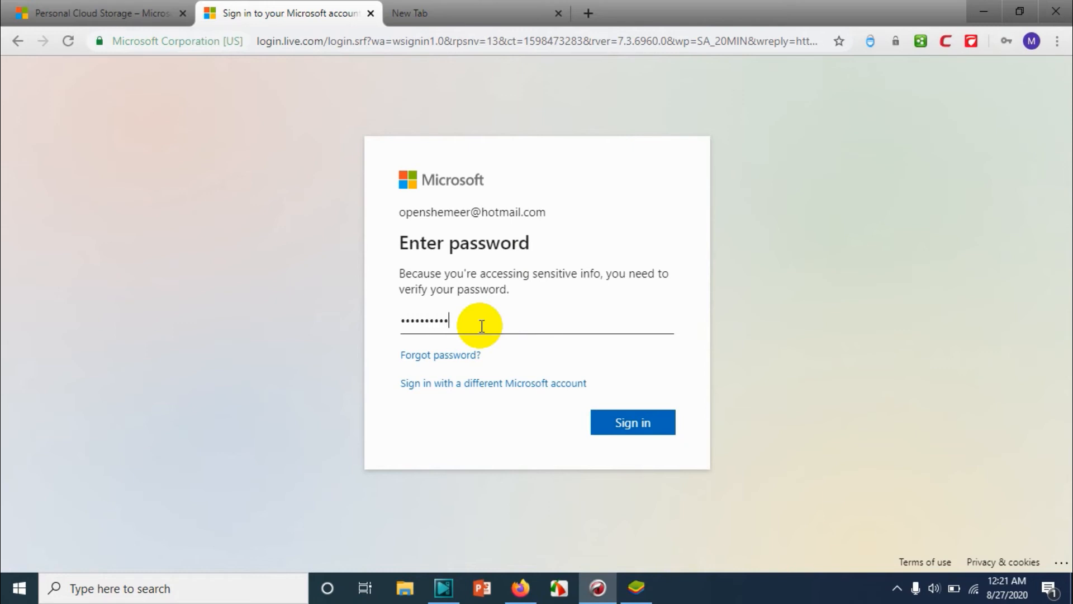
{"action": "left_click", "coordinate": [633, 423]}
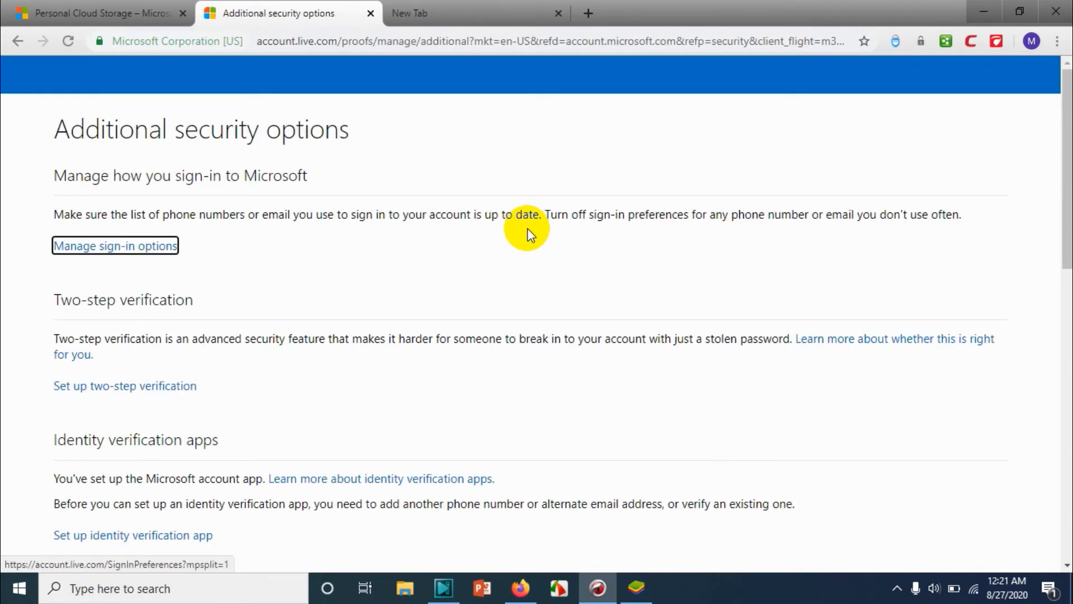
Step: On Additional security options, start setting up two-step verification
{"action": "scroll", "scroll_direction": "down", "scroll_amount": 3}
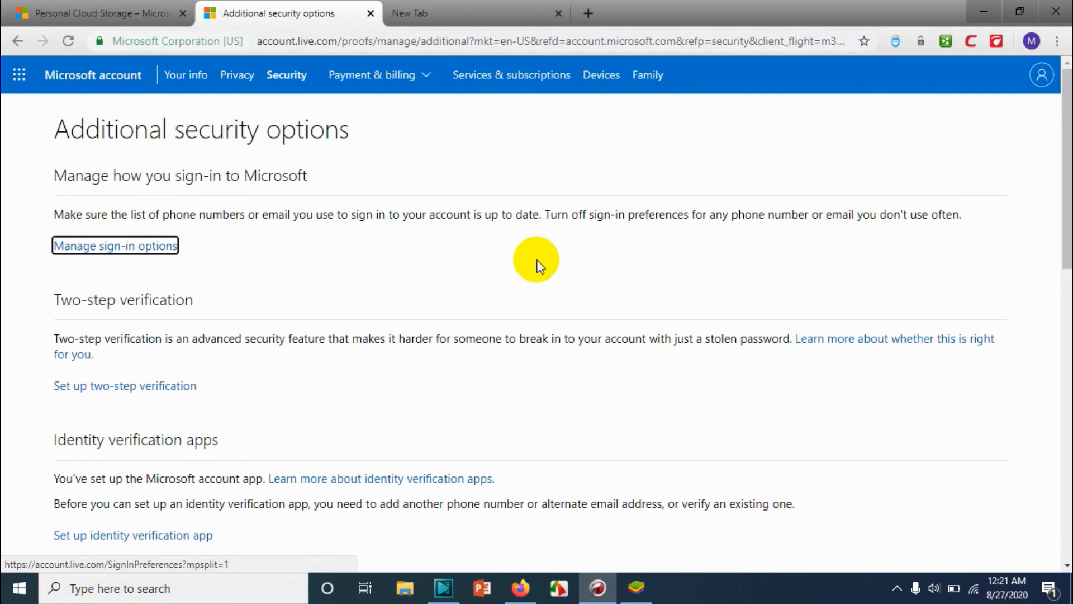
{"action": "left_click", "coordinate": [125, 385]}
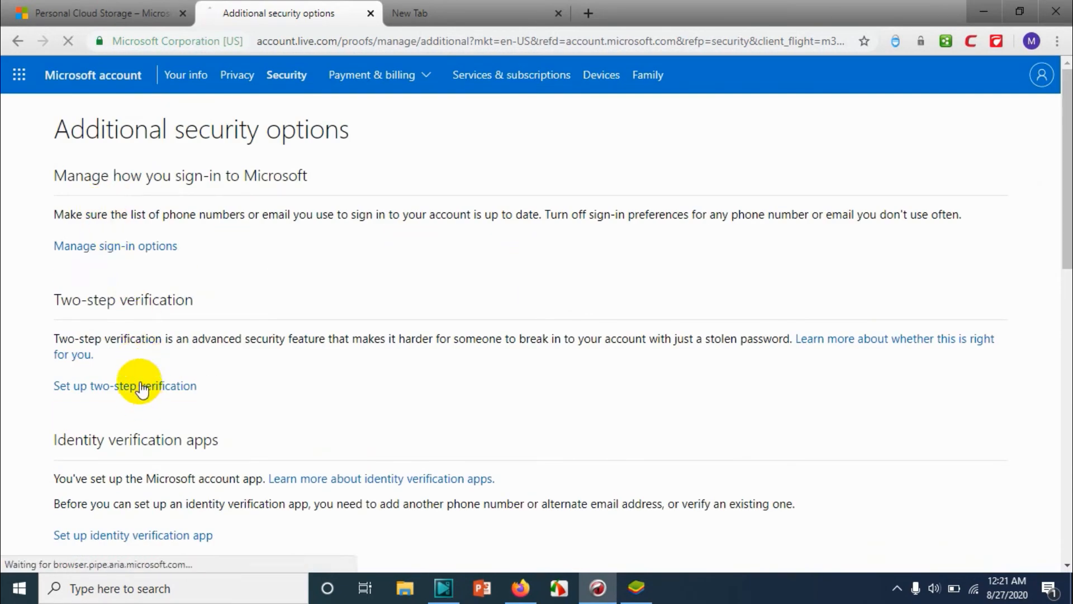
Step: Start the two-step verification setup and confirm turning it on
{"action": "left_click", "coordinate": [124, 386]}
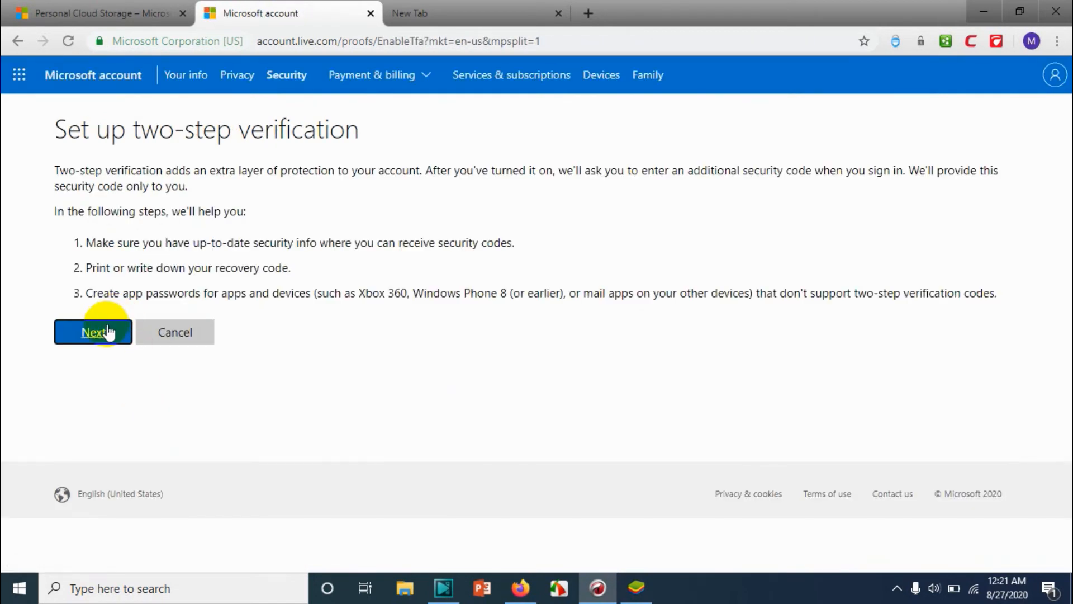
{"action": "left_click", "coordinate": [93, 331]}
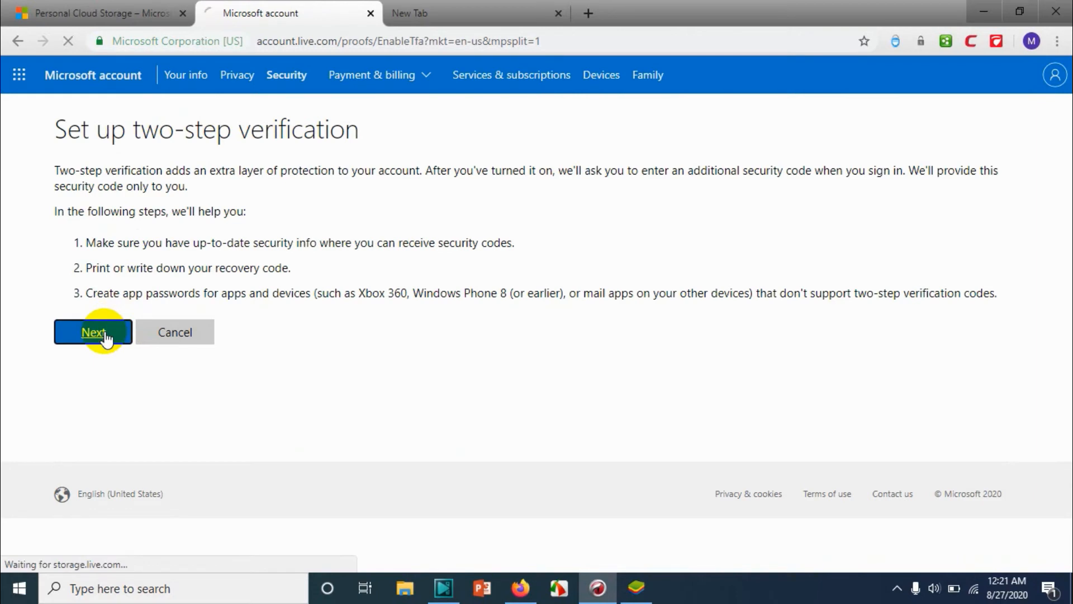
{"action": "left_click", "coordinate": [93, 332]}
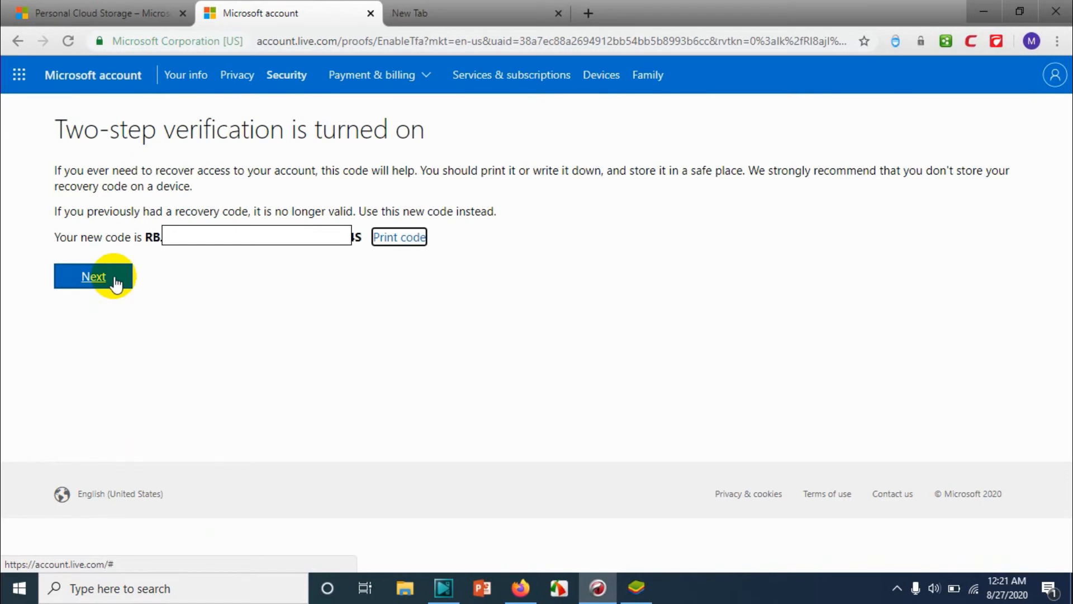
Step: Move past the new recovery code and finish at the app-password notice
{"action": "left_click", "coordinate": [94, 276]}
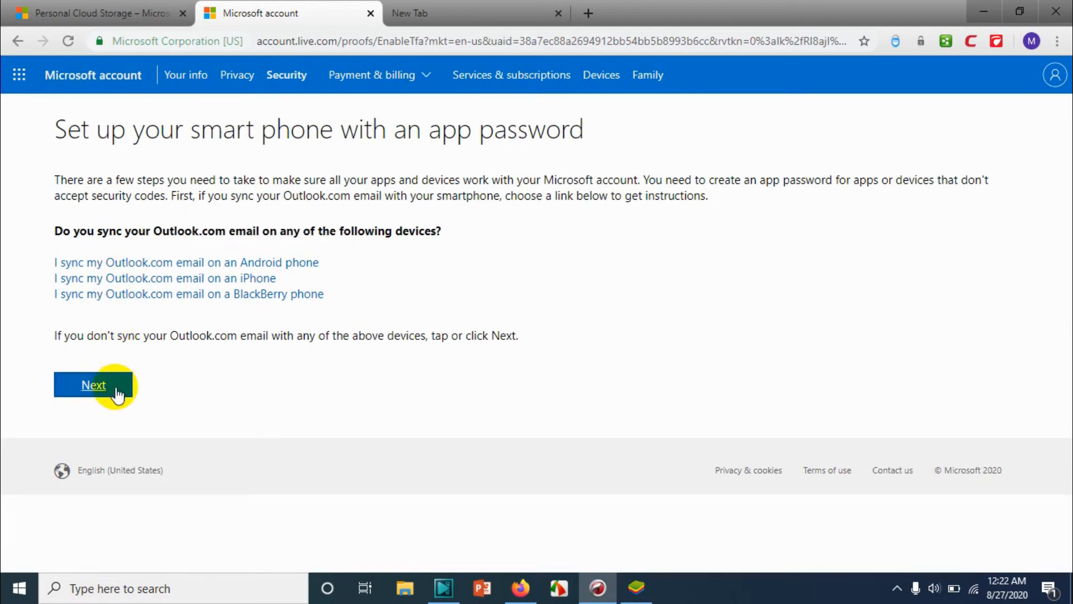
{"action": "left_click", "coordinate": [93, 384]}
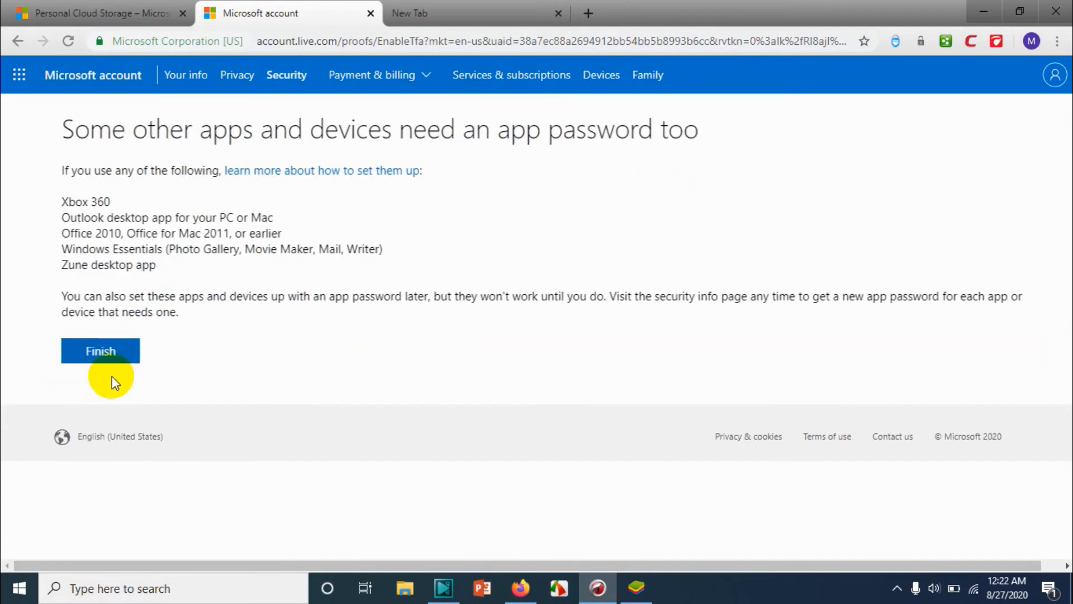
{"action": "left_click", "coordinate": [100, 351]}
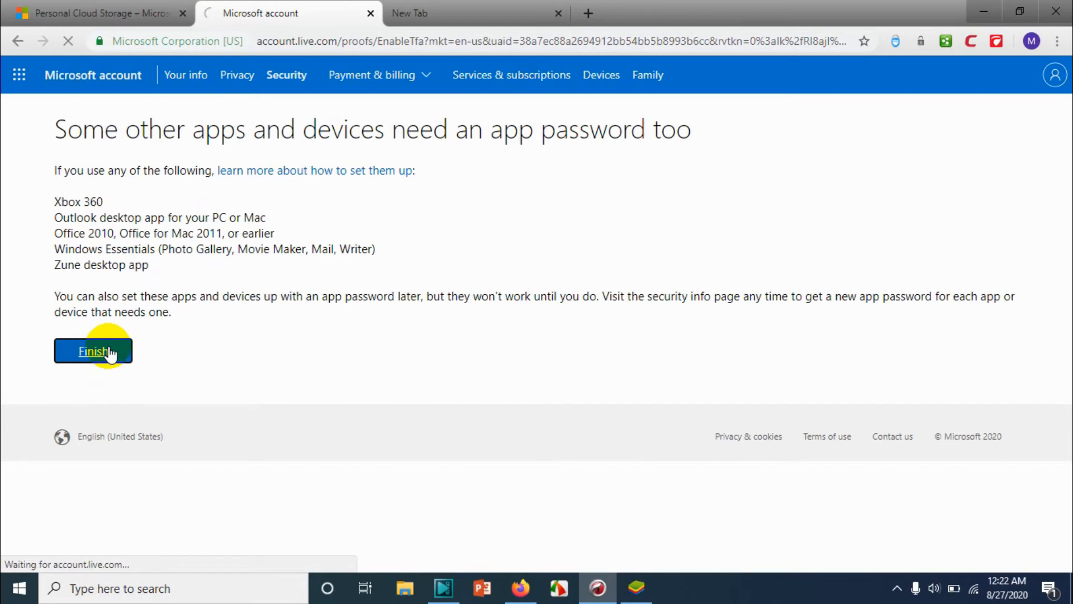
Step: Review the Two-step verification status, then sign out from the account menu
{"action": "left_click", "coordinate": [92, 351]}
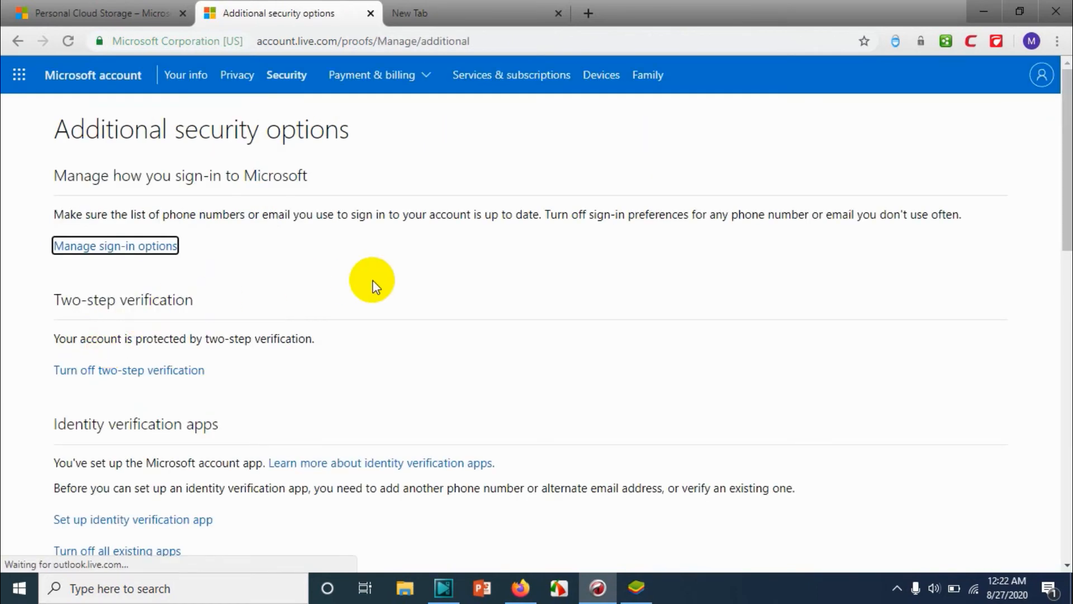
{"action": "scroll", "scroll_direction": "down", "scroll_amount": 3}
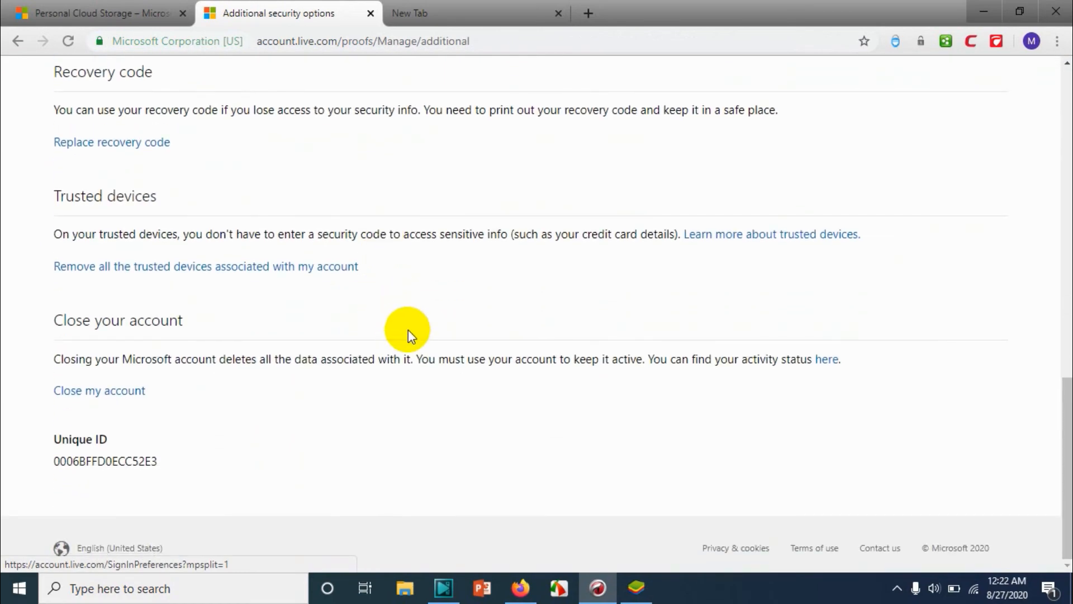
{"action": "scroll", "scroll_direction": "up", "scroll_amount": 3}
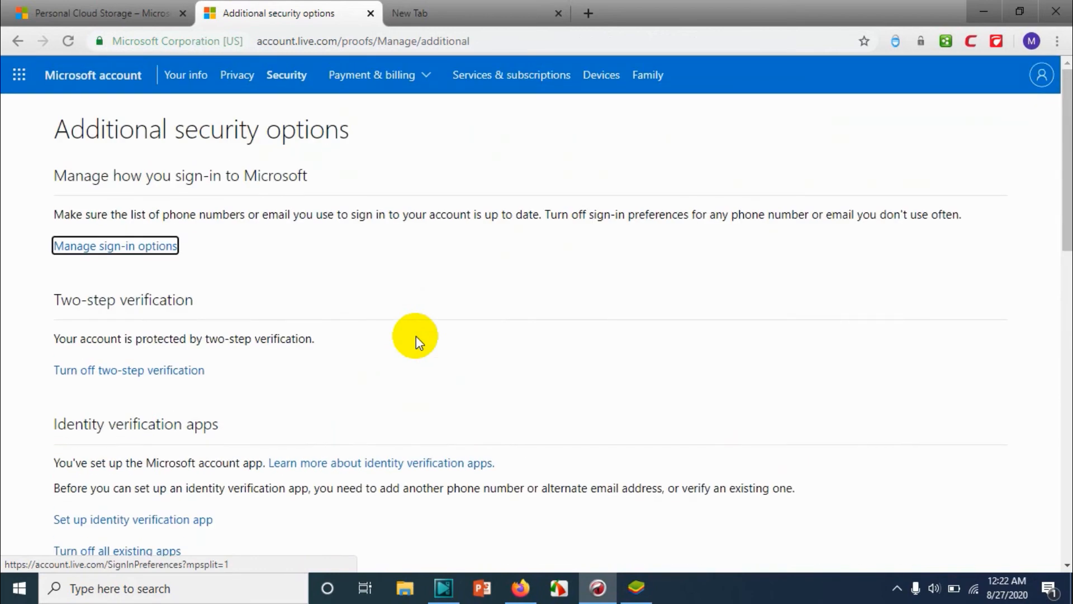
{"action": "left_click", "coordinate": [1041, 74]}
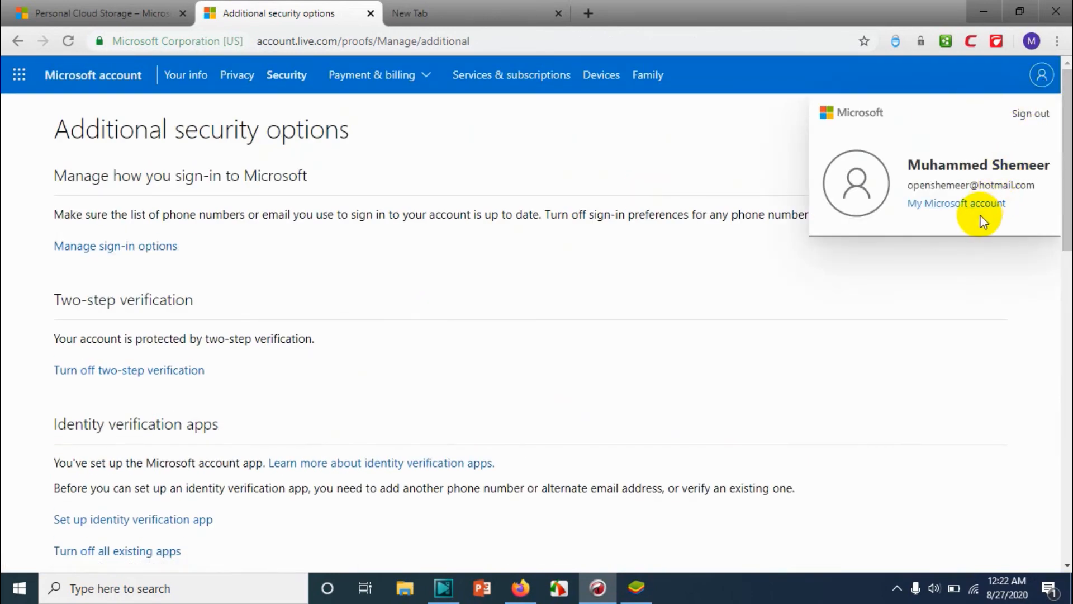
{"action": "left_click", "coordinate": [956, 202]}
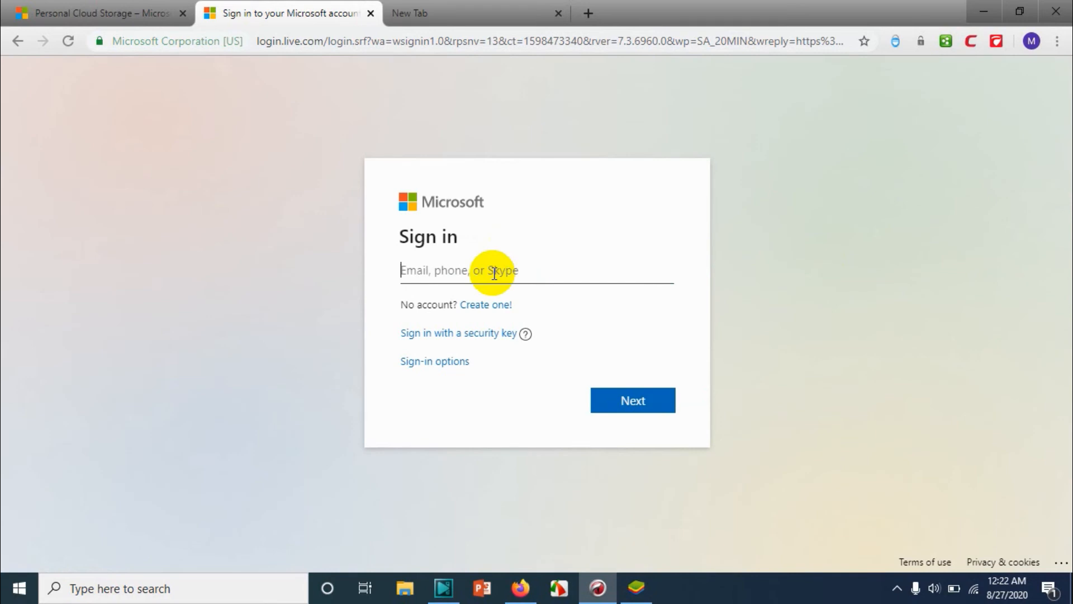
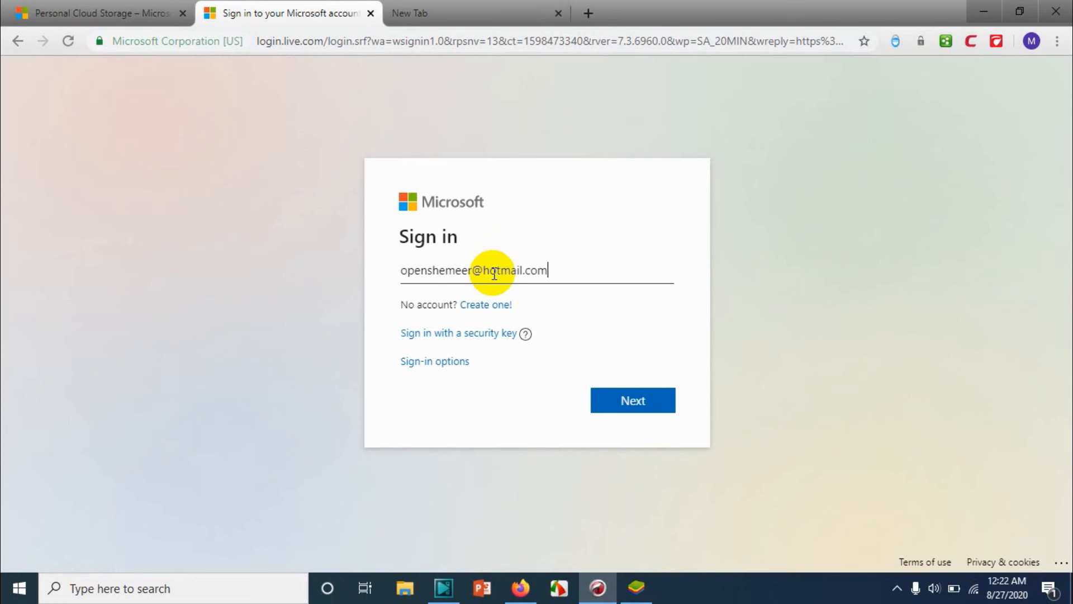
{"action": "left_click", "coordinate": [633, 400]}
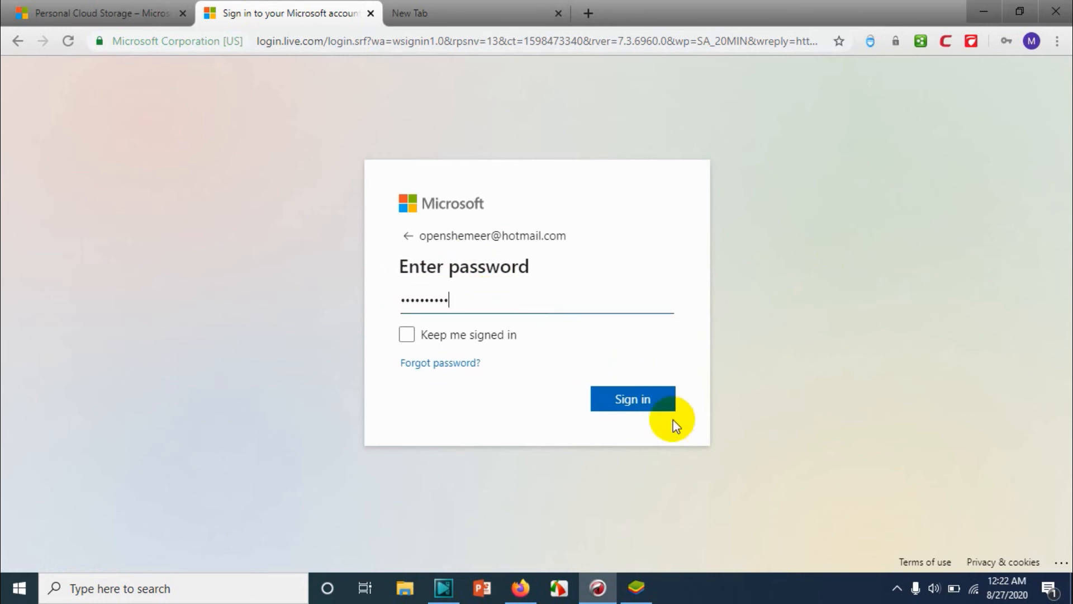
{"action": "left_click", "coordinate": [633, 398]}
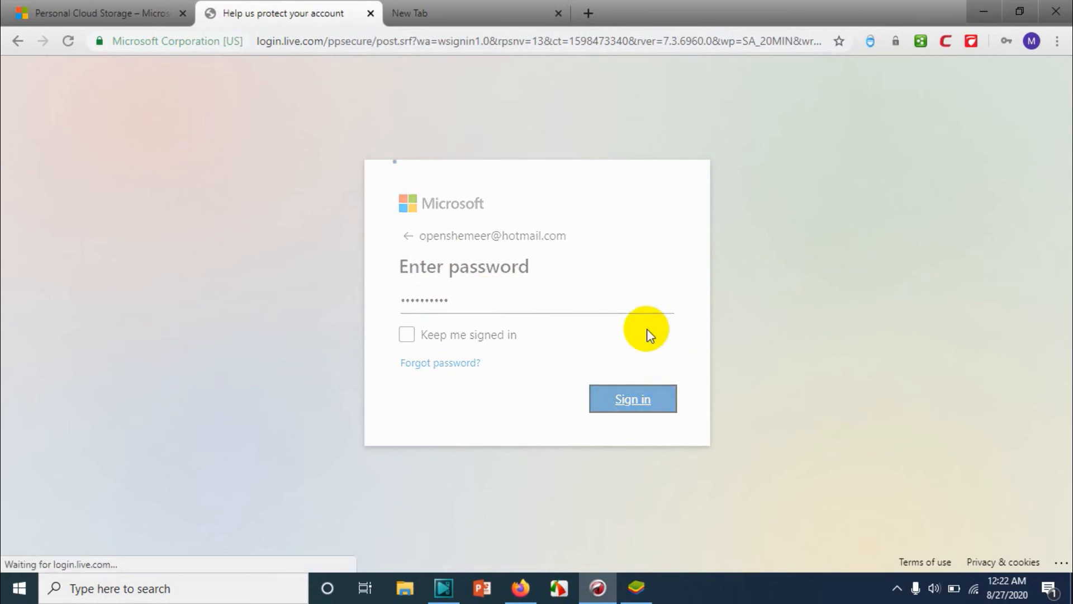
{"action": "left_click", "coordinate": [633, 398]}
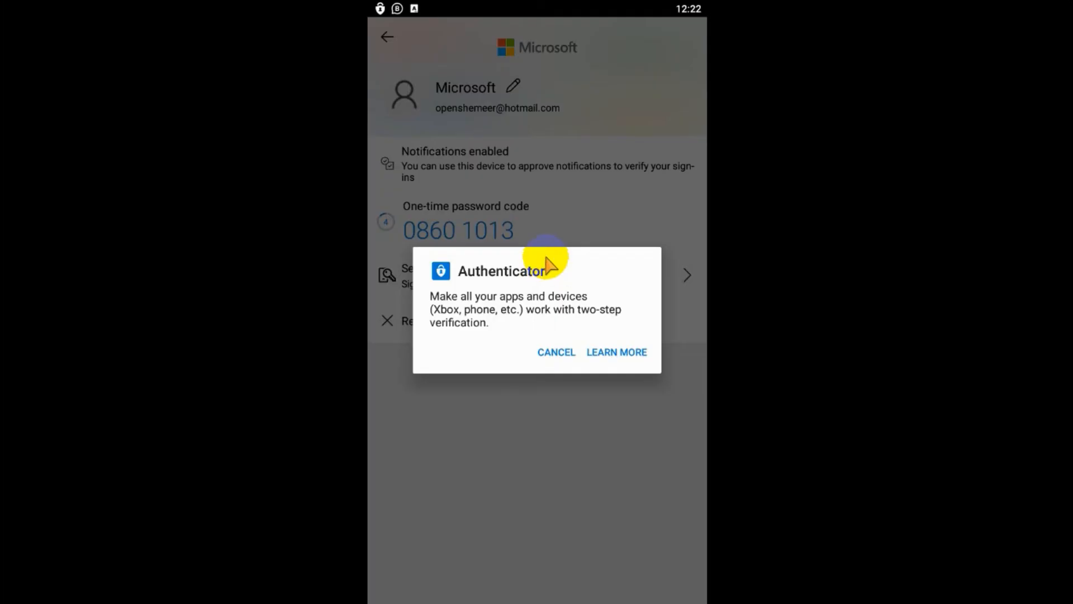
Step: Dismiss the notice and try phone sign-in setup, acknowledging it is not supported
{"action": "left_click", "coordinate": [557, 352]}
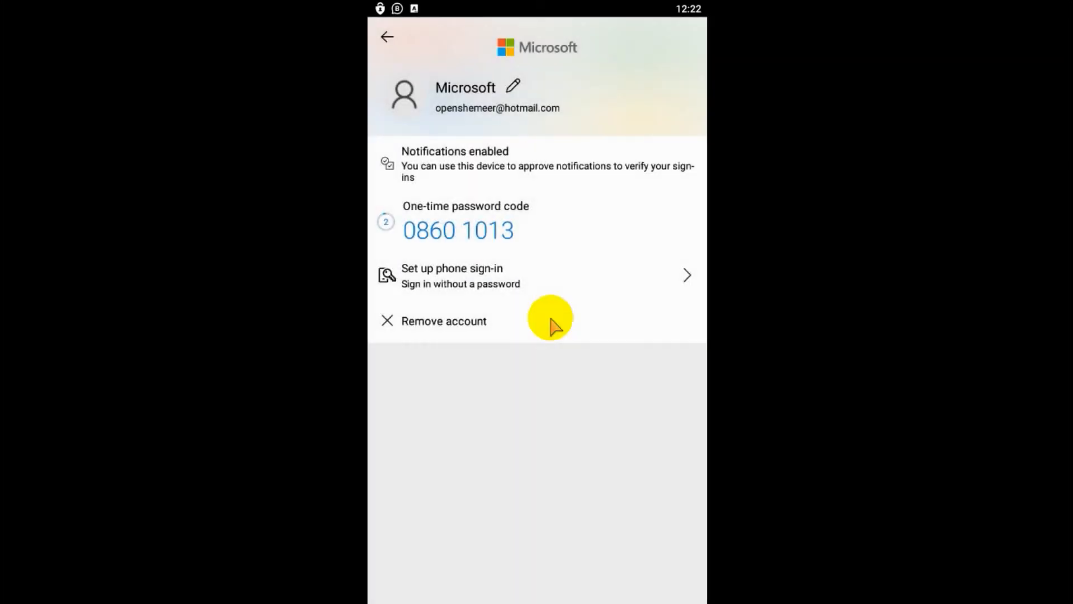
{"action": "mouse_move", "coordinate": [611, 277]}
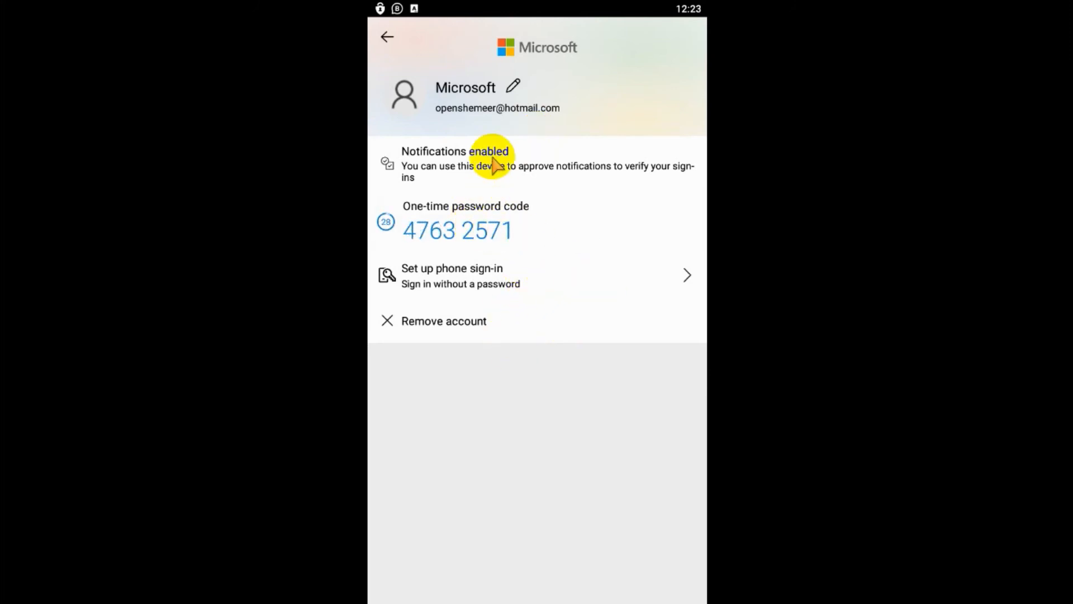
{"action": "left_click", "coordinate": [451, 269]}
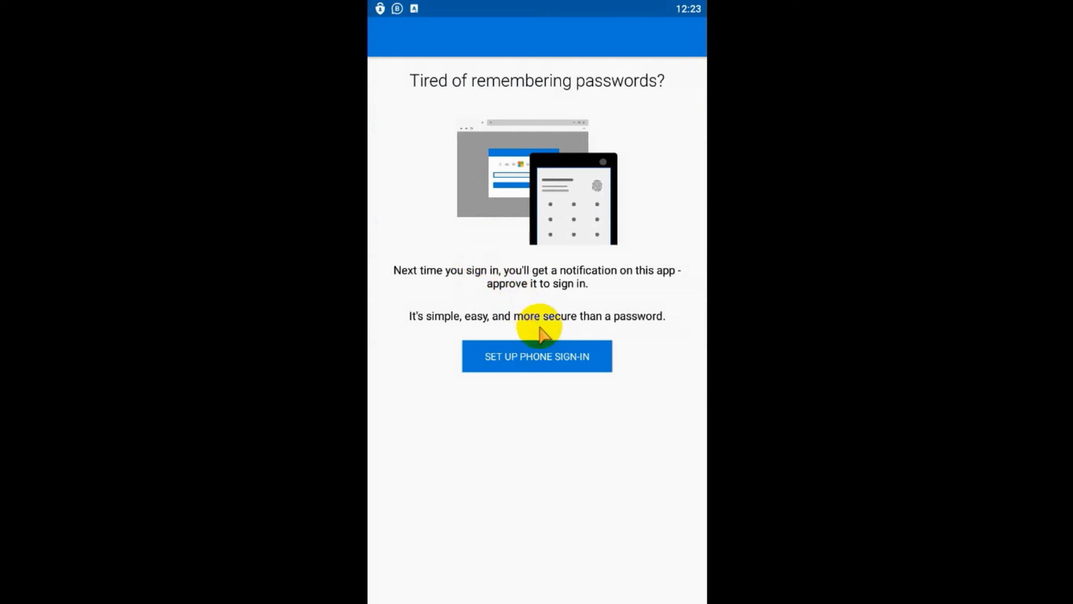
{"action": "left_click", "coordinate": [536, 356]}
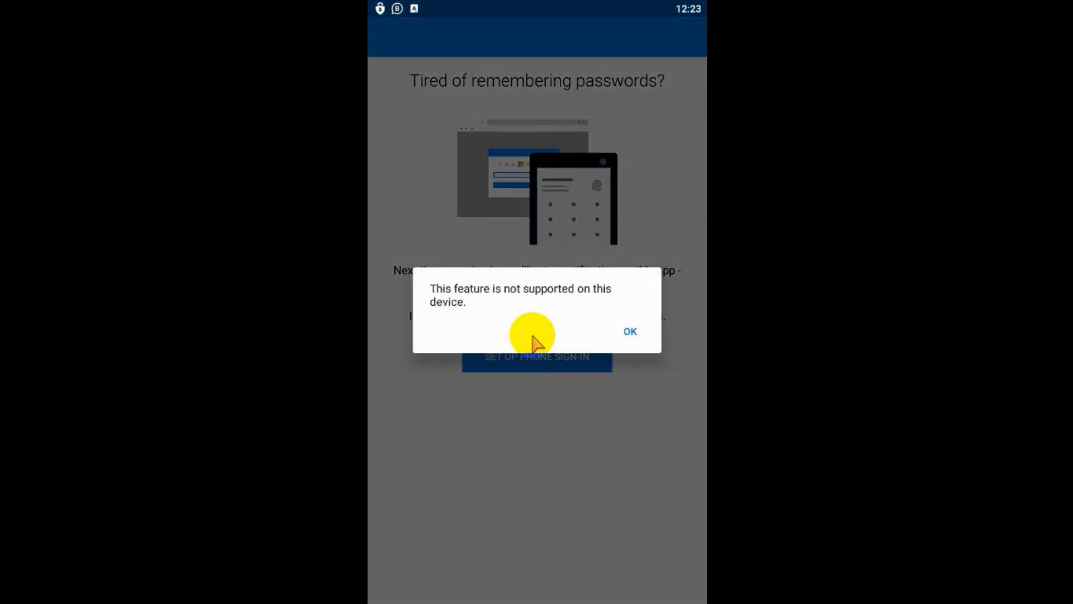
{"action": "left_click", "coordinate": [631, 331]}
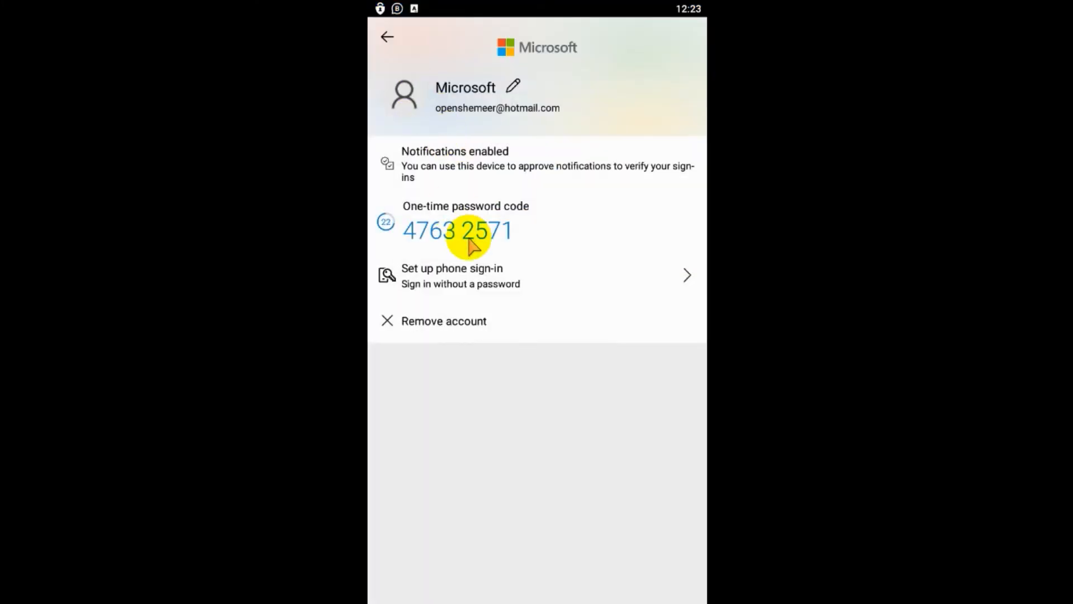
Step: Return to Accounts and approve the pending sign-in request
{"action": "left_click", "coordinate": [466, 231]}
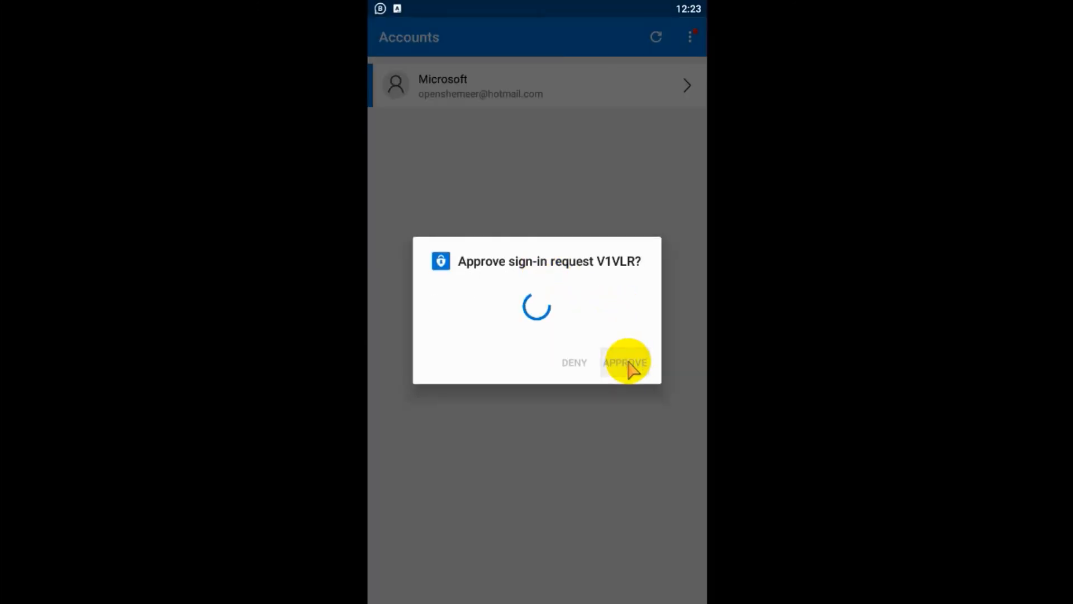
{"action": "left_click", "coordinate": [625, 362]}
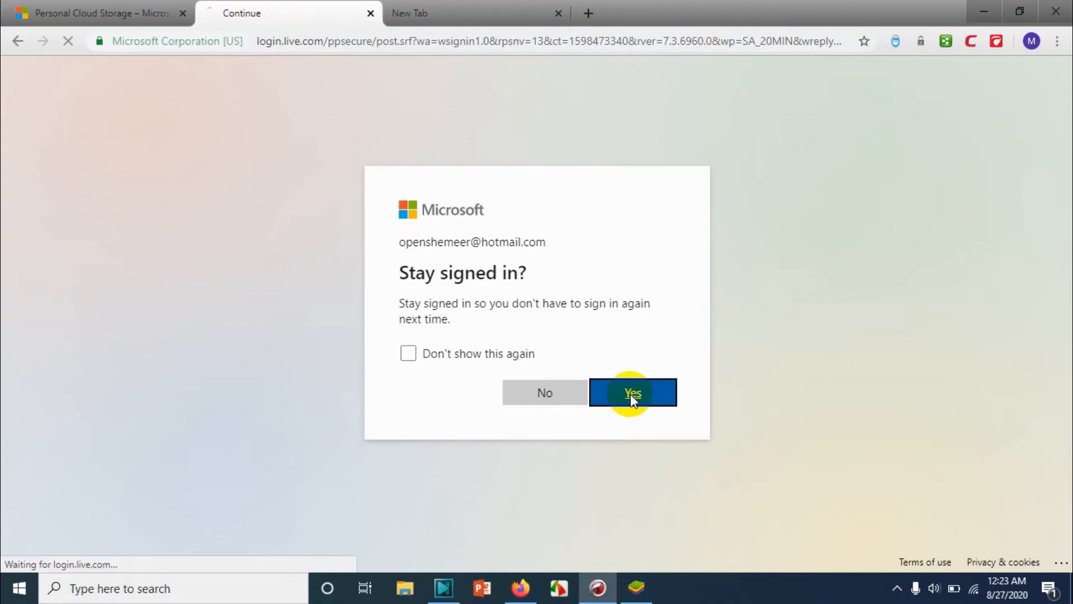
Step: Stay signed in and go to the Microsoft account overview via the account menu
{"action": "left_click", "coordinate": [633, 392]}
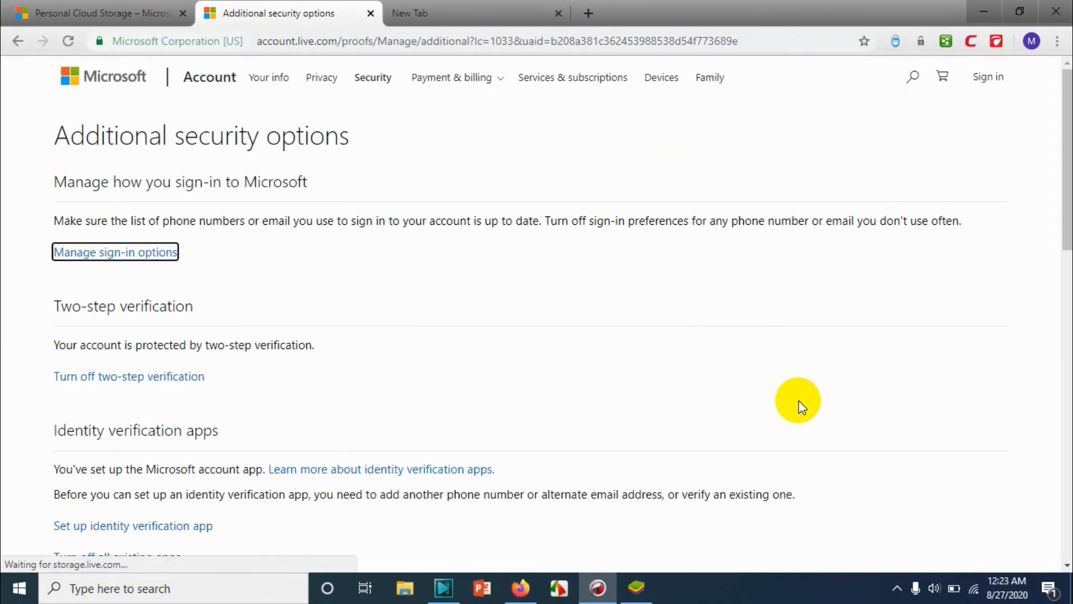
{"action": "left_click", "coordinate": [992, 76]}
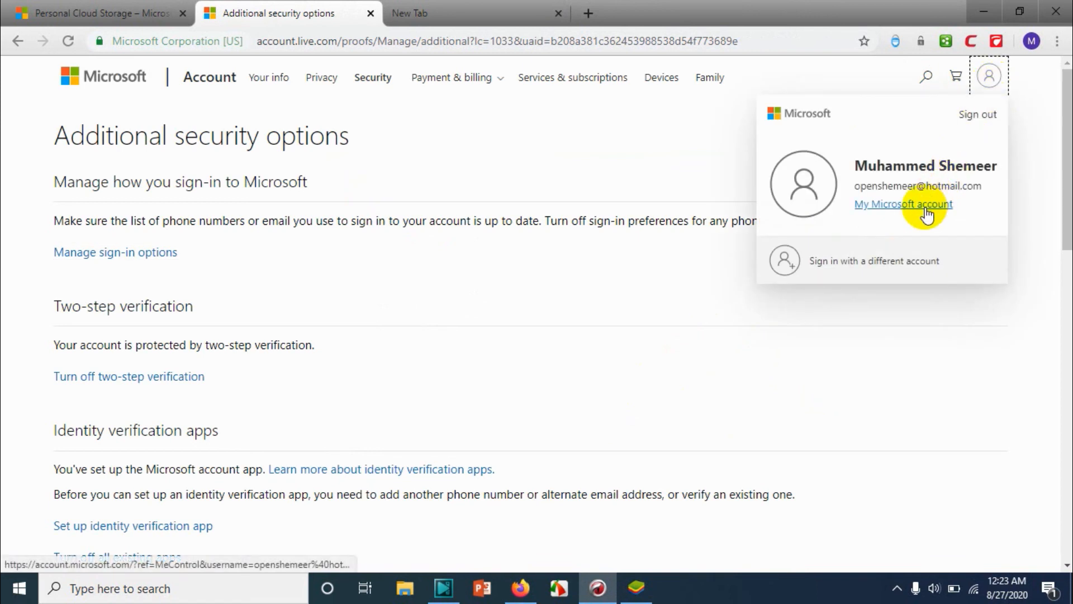
{"action": "left_click", "coordinate": [903, 203]}
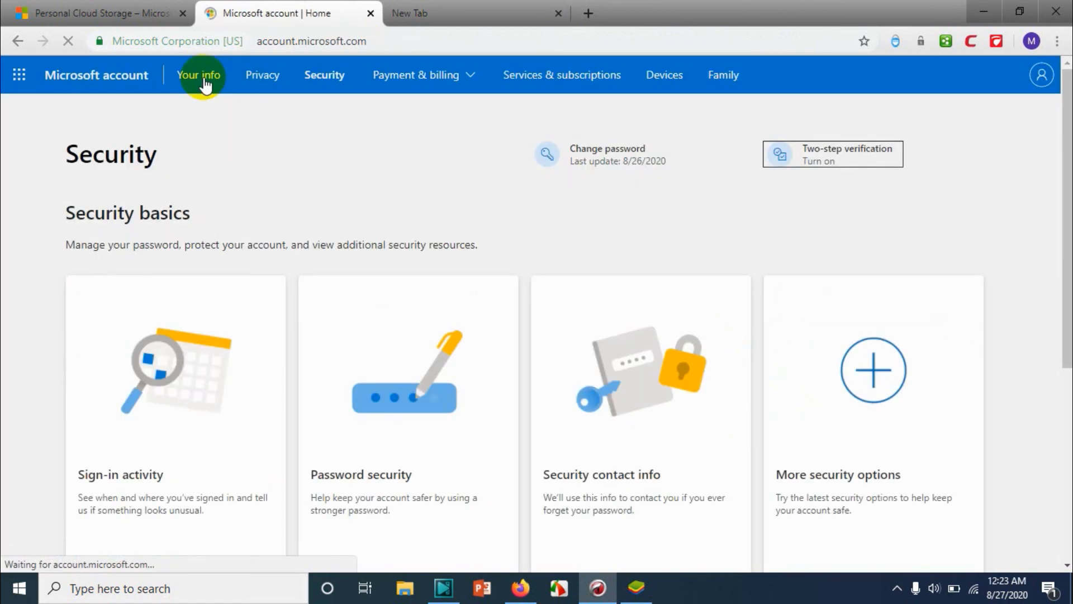
{"action": "left_click", "coordinate": [199, 75]}
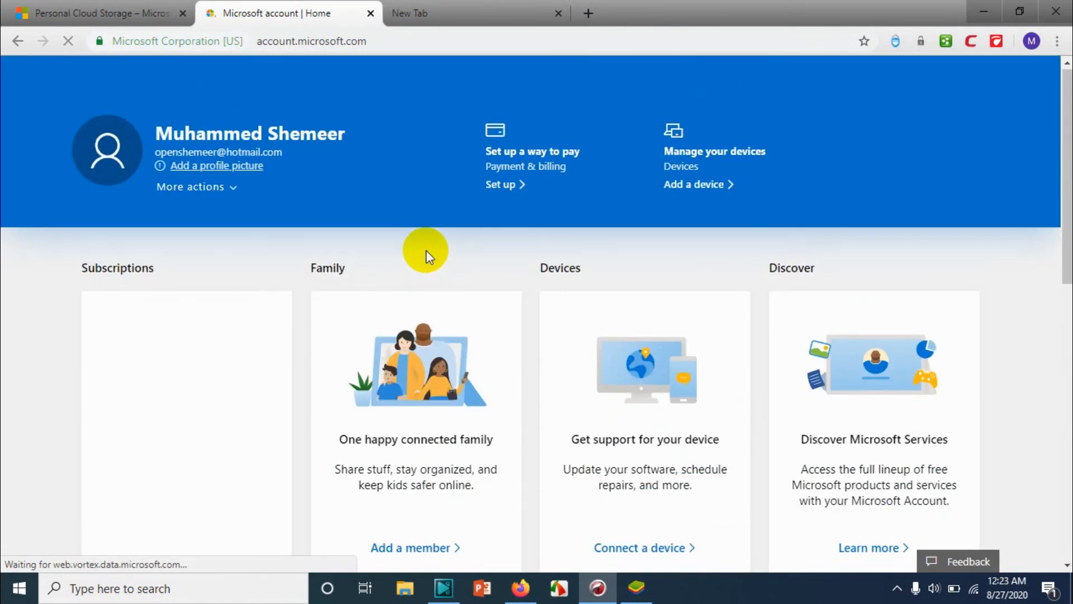
Step: Launch OneDrive from the account page to show My files
{"action": "scroll", "scroll_direction": "down", "scroll_amount": 3}
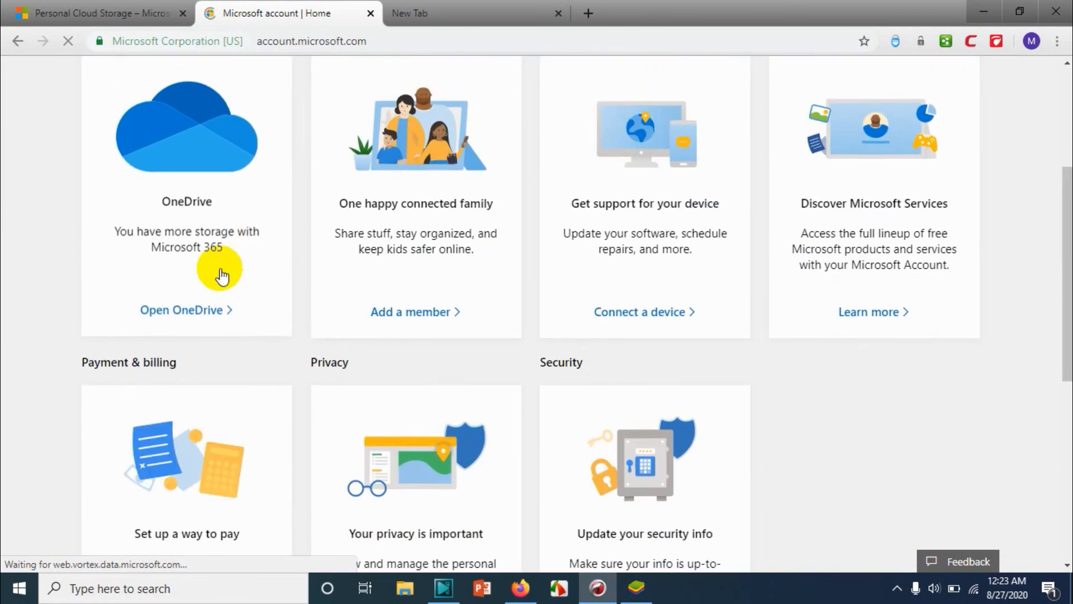
{"action": "left_click", "coordinate": [181, 310]}
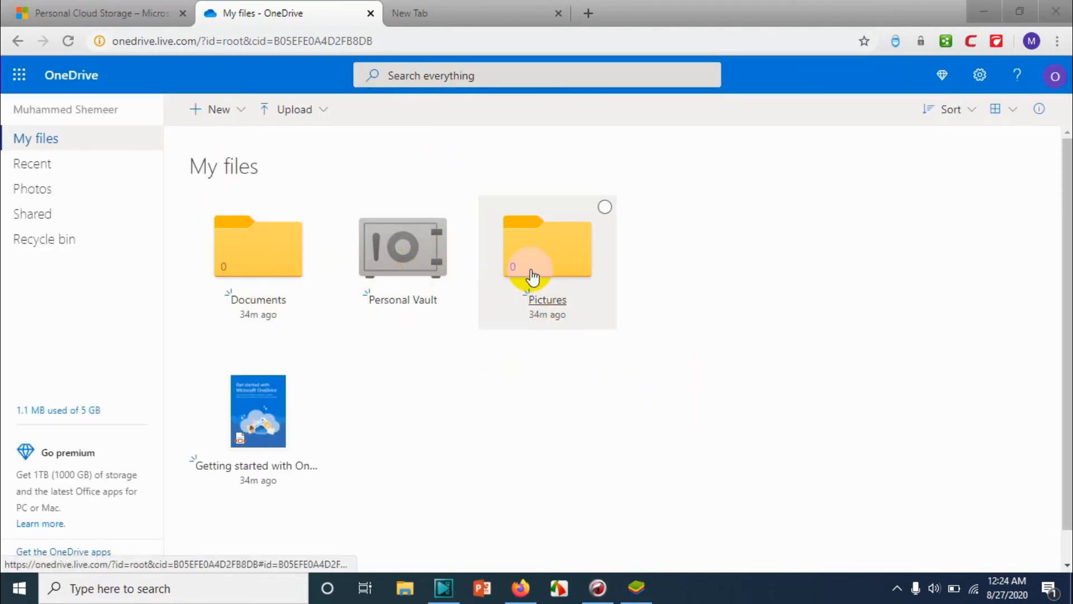
{"action": "mouse_move", "coordinate": [762, 162]}
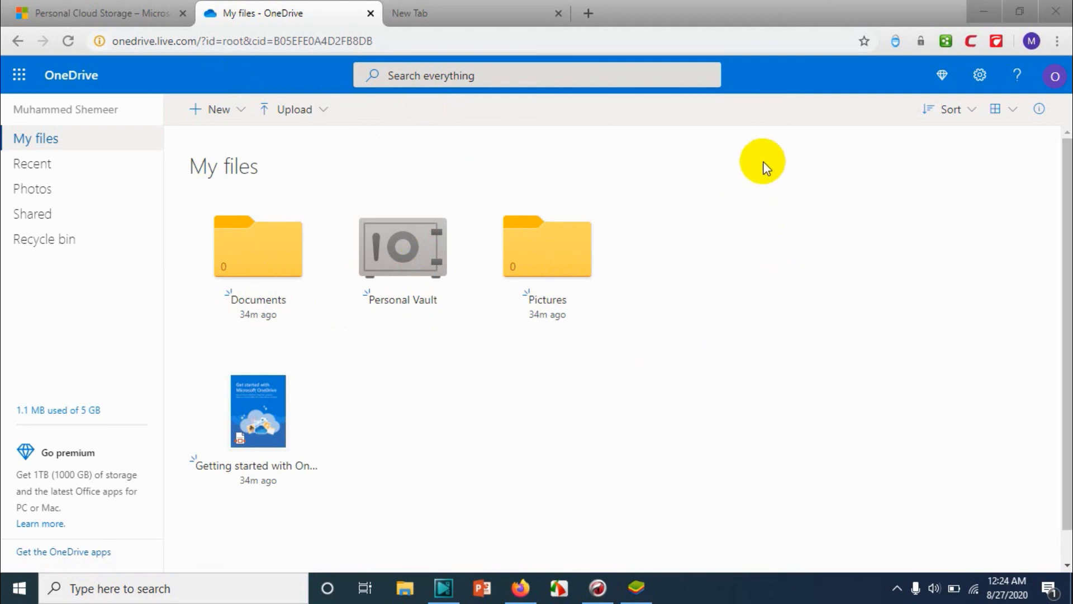